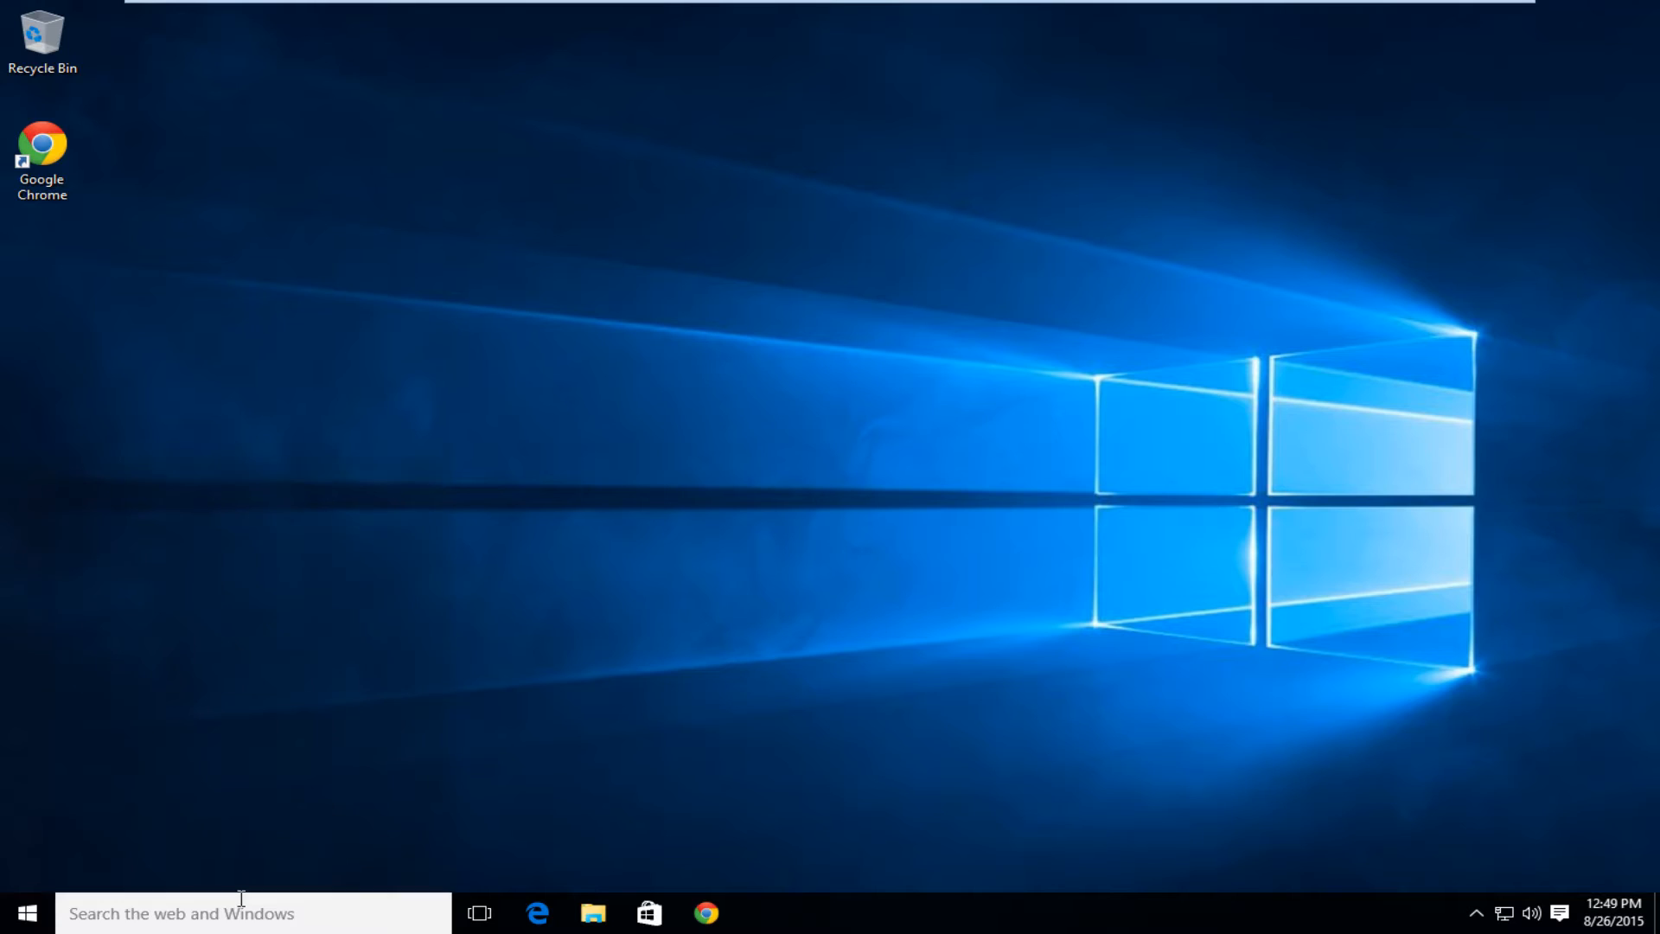
Open the Cortana search panel and start typing 'bin'
click(212, 913)
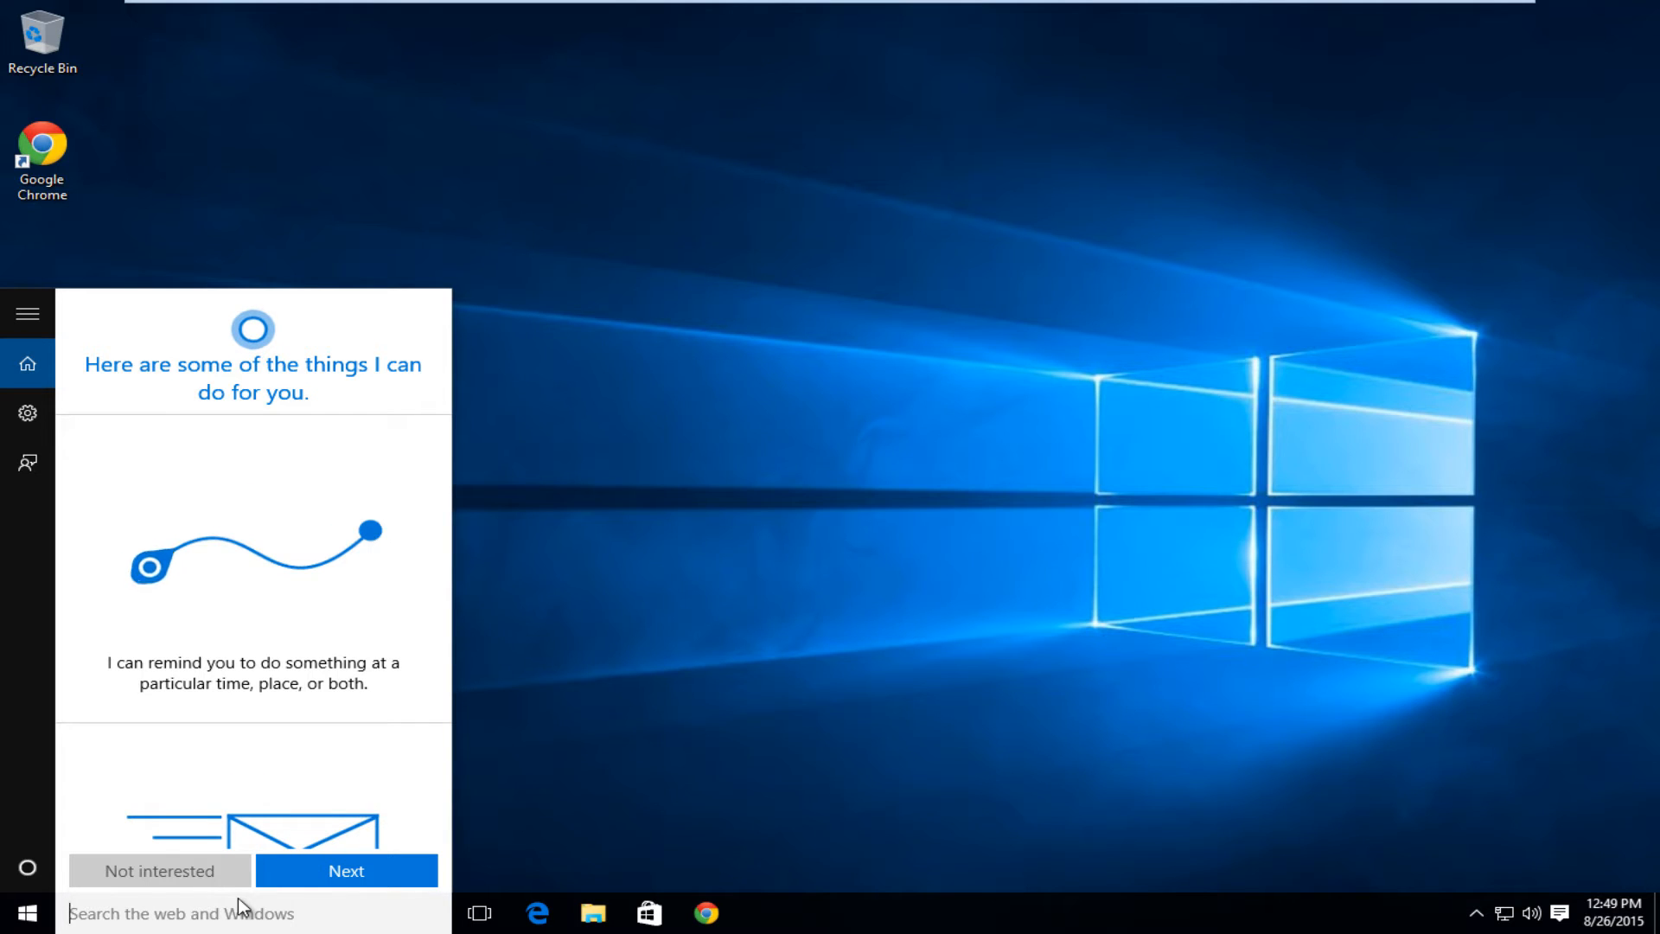
text(bin)
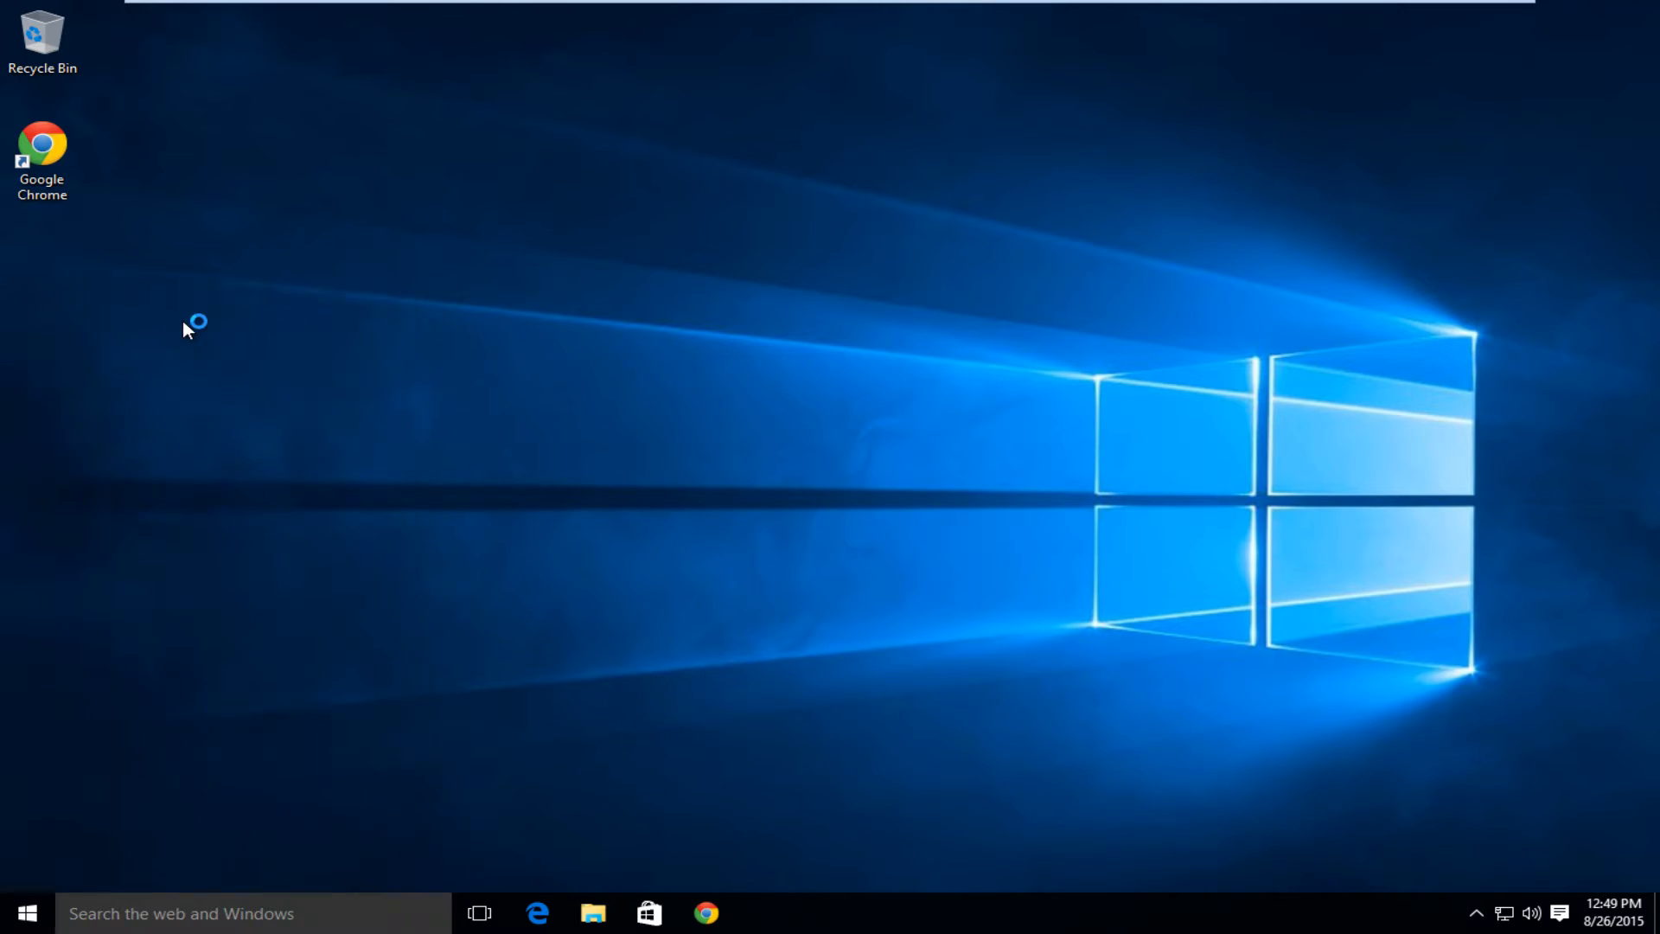
Run the Cortana web search so Bing results for 'bing stinks' open in Chrome
click(707, 913)
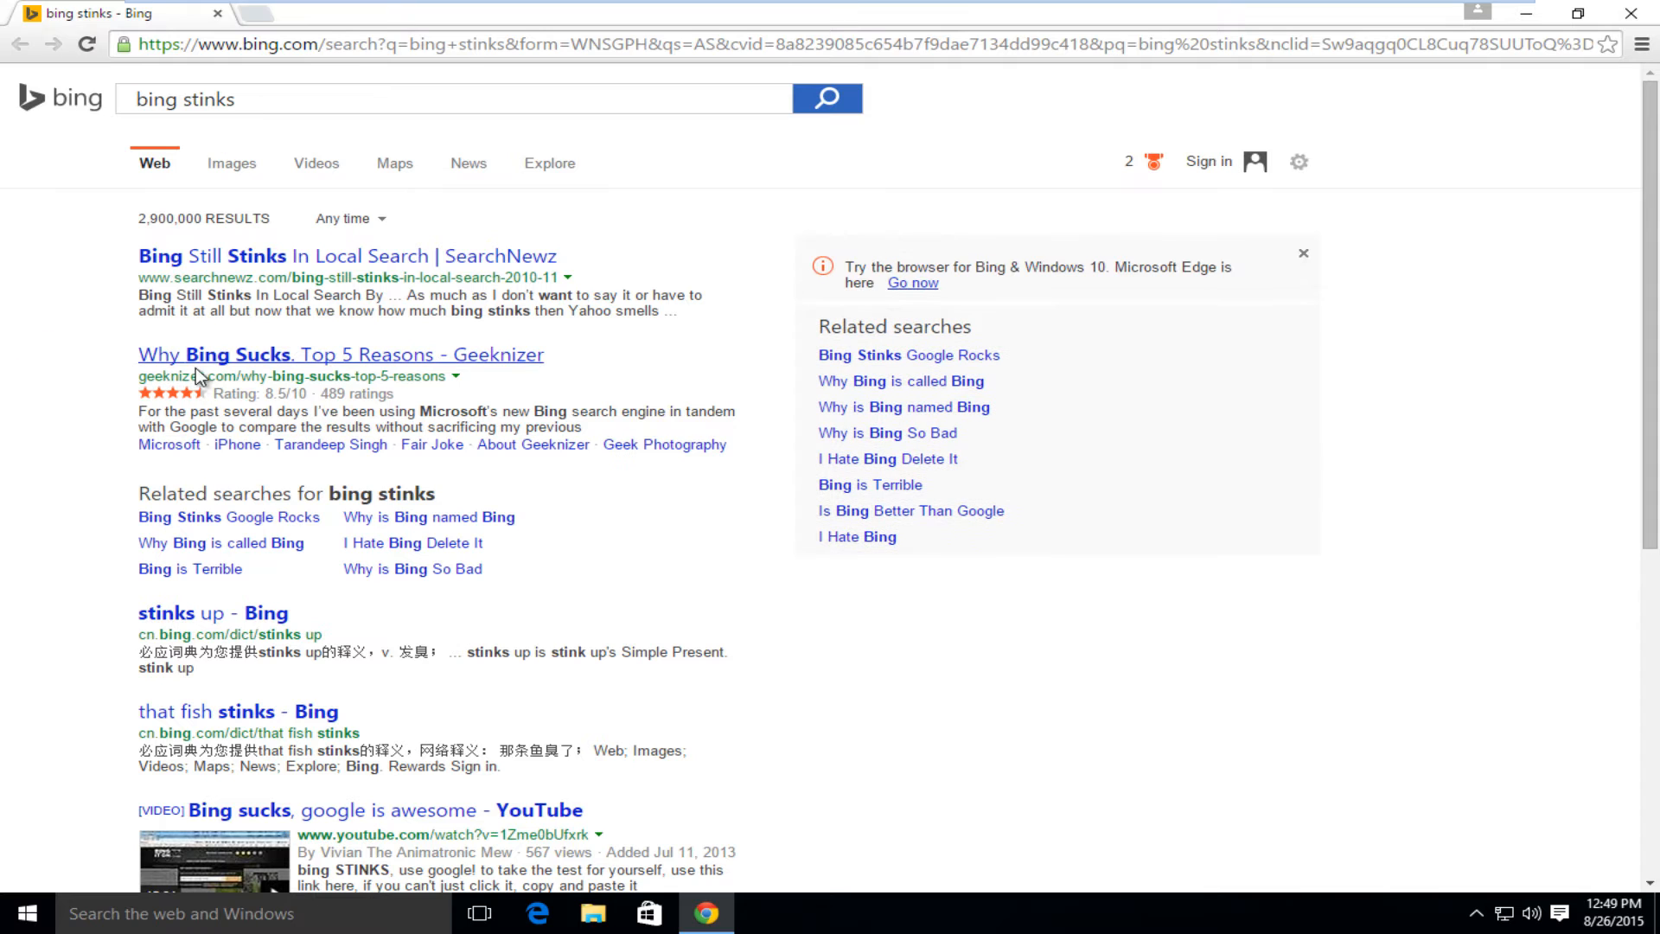
mouse_move(211, 256)
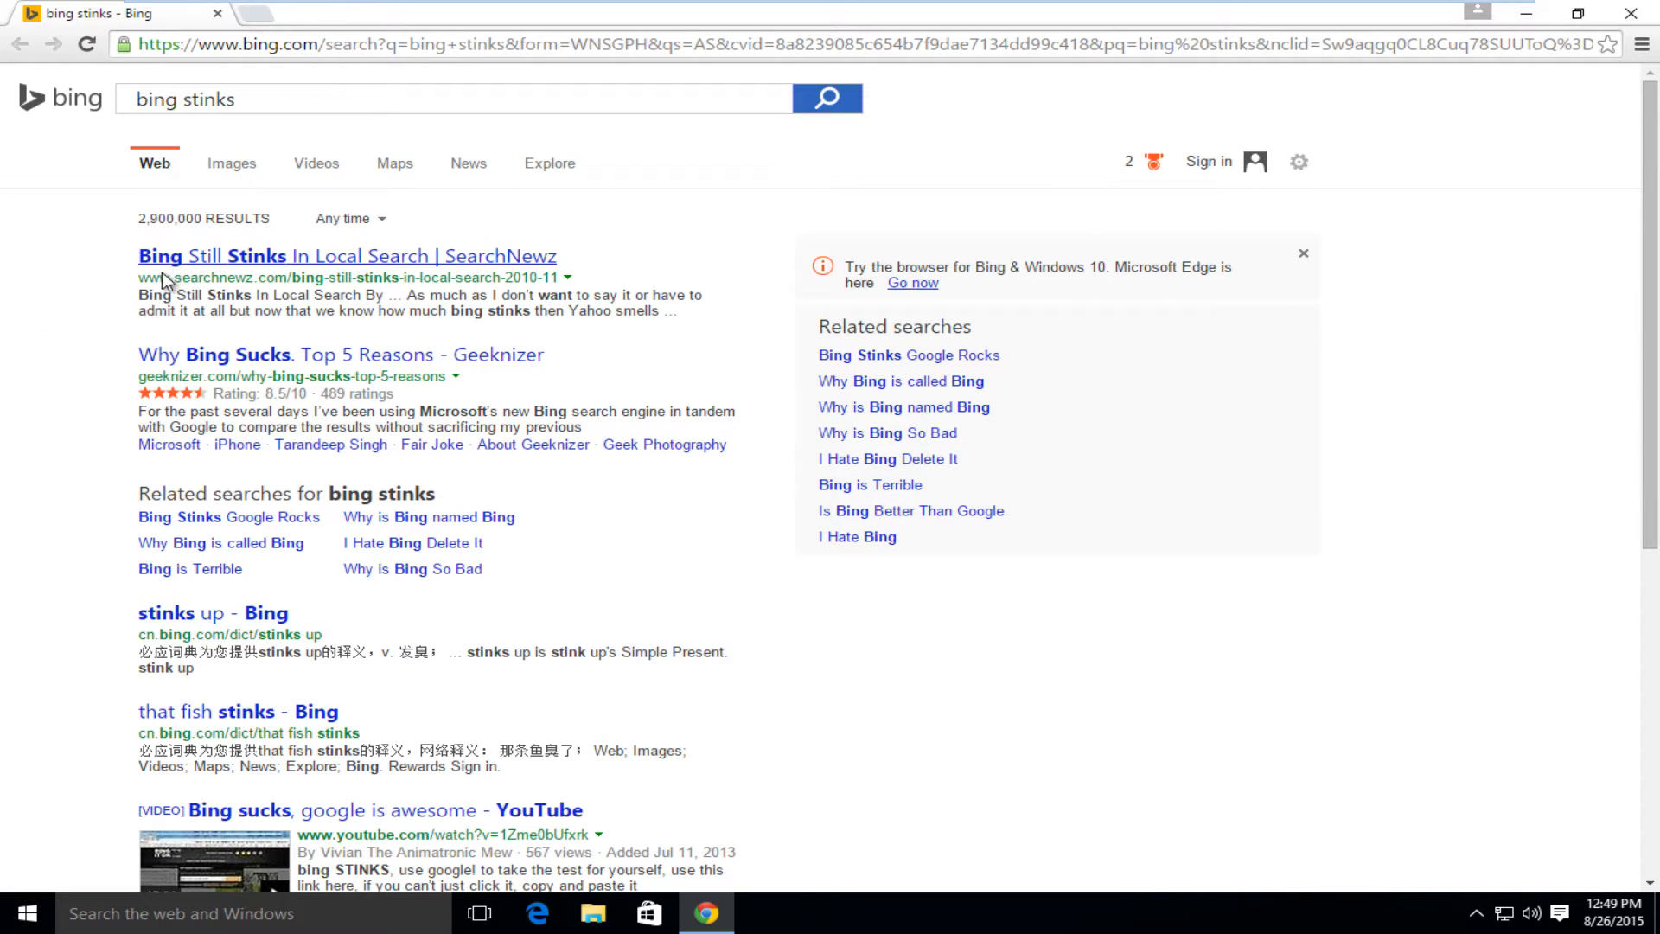
mouse_move(66, 125)
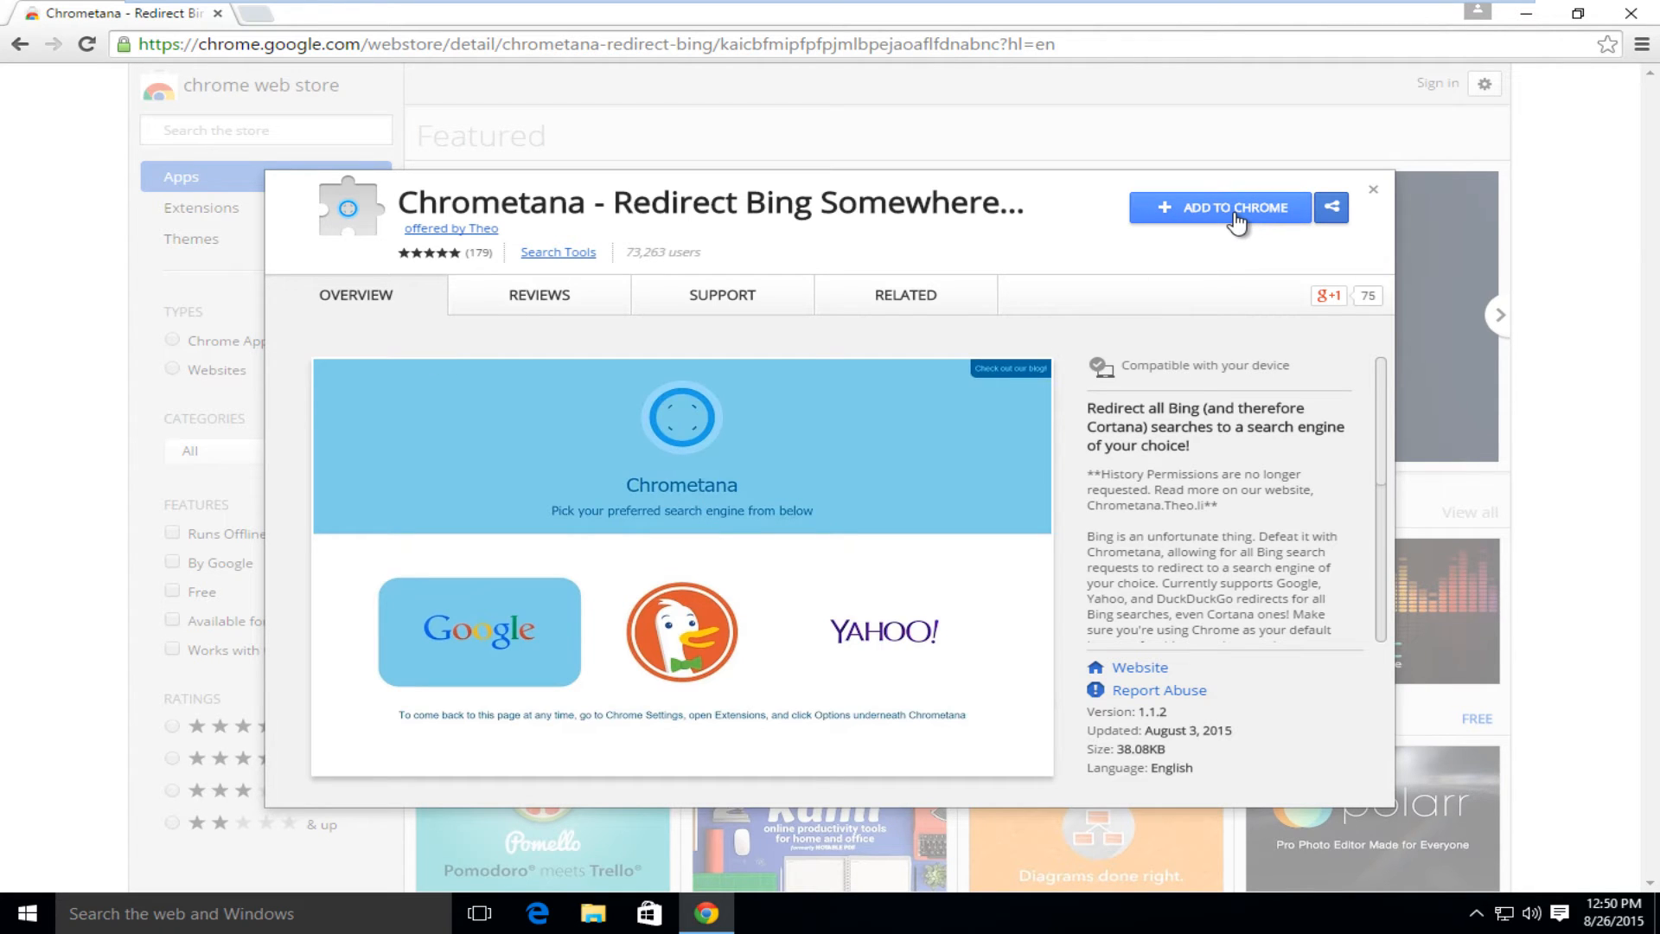
Add Chrometana to Chrome from its Web Store page and confirm the install
click(1220, 206)
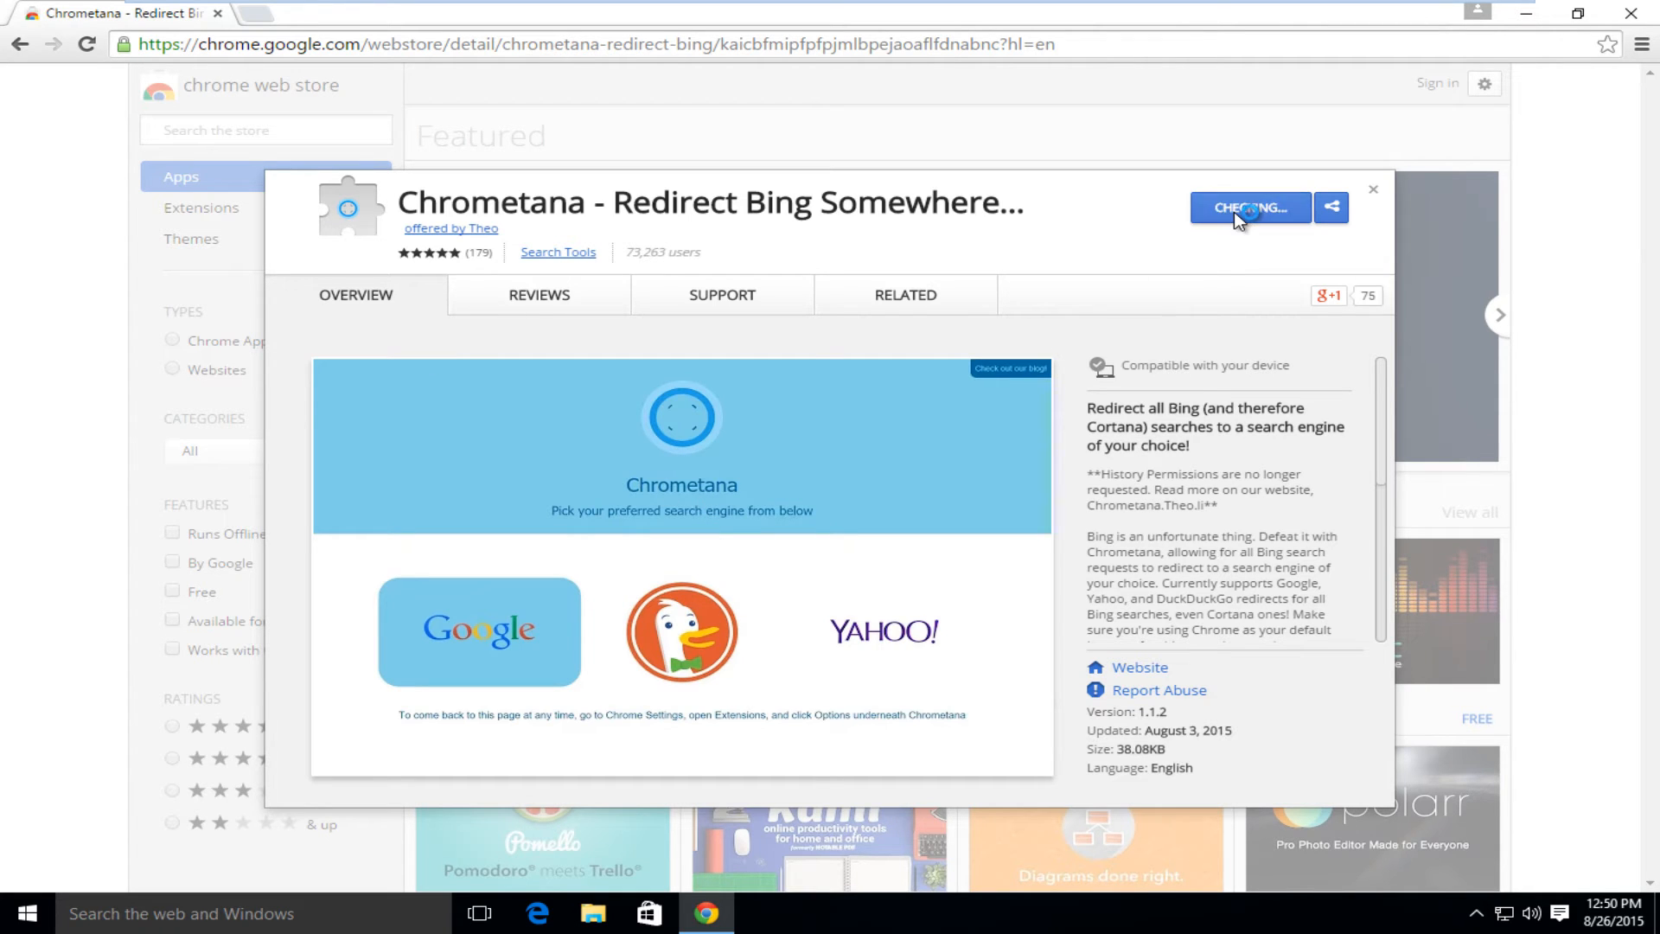
click(1249, 206)
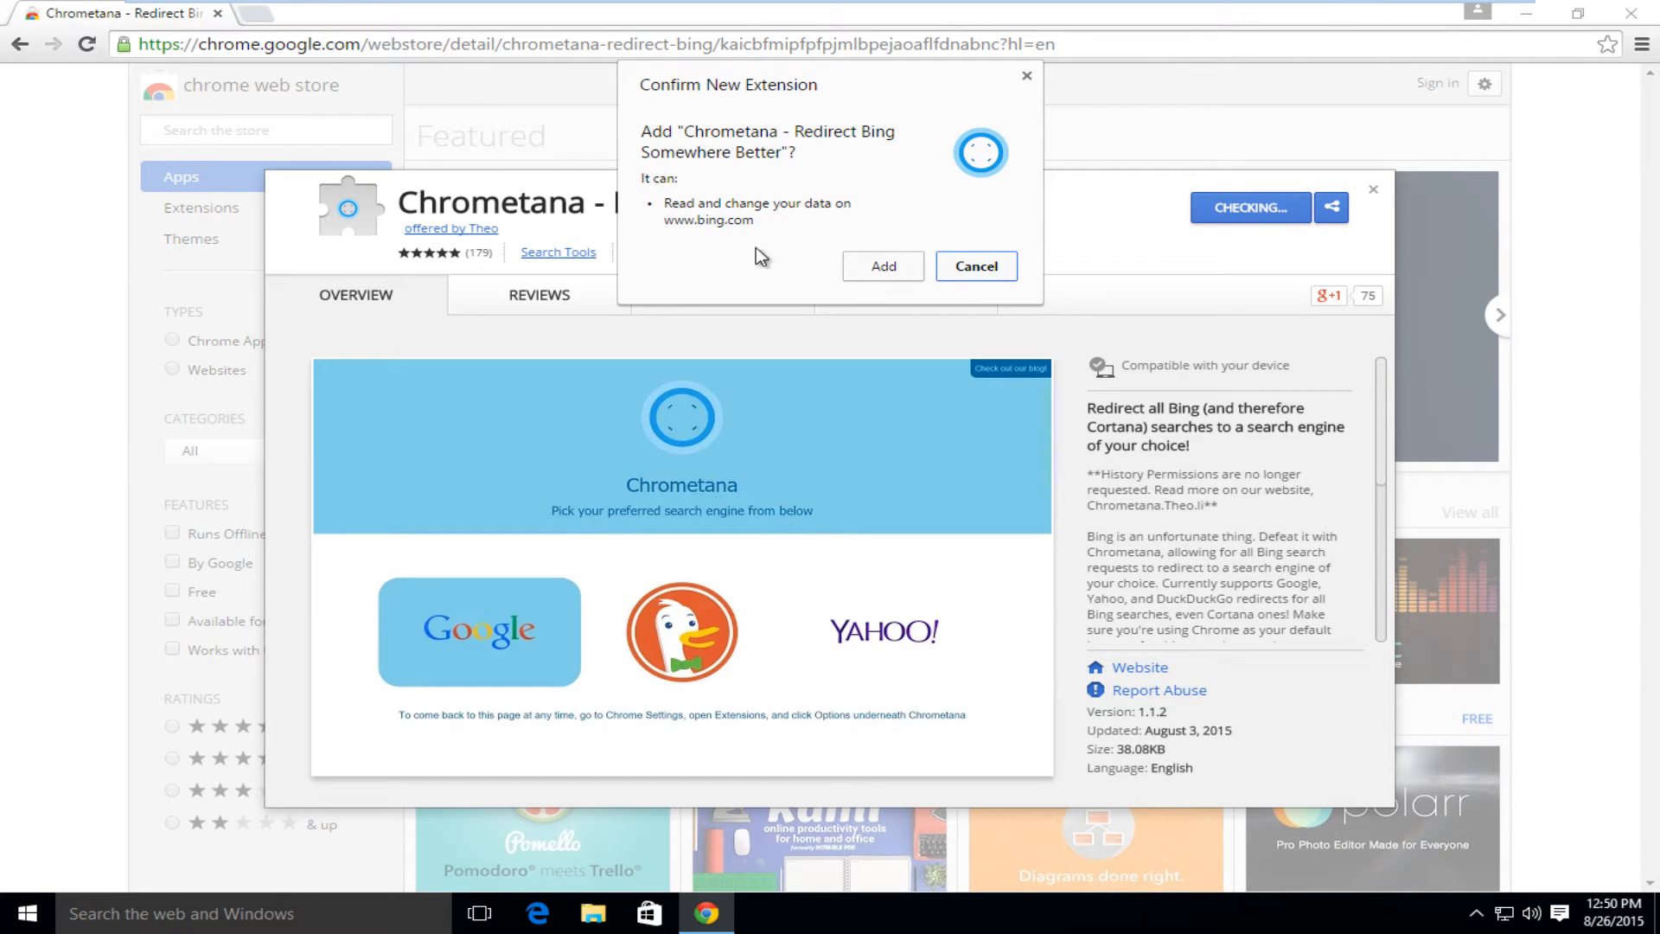
click(883, 265)
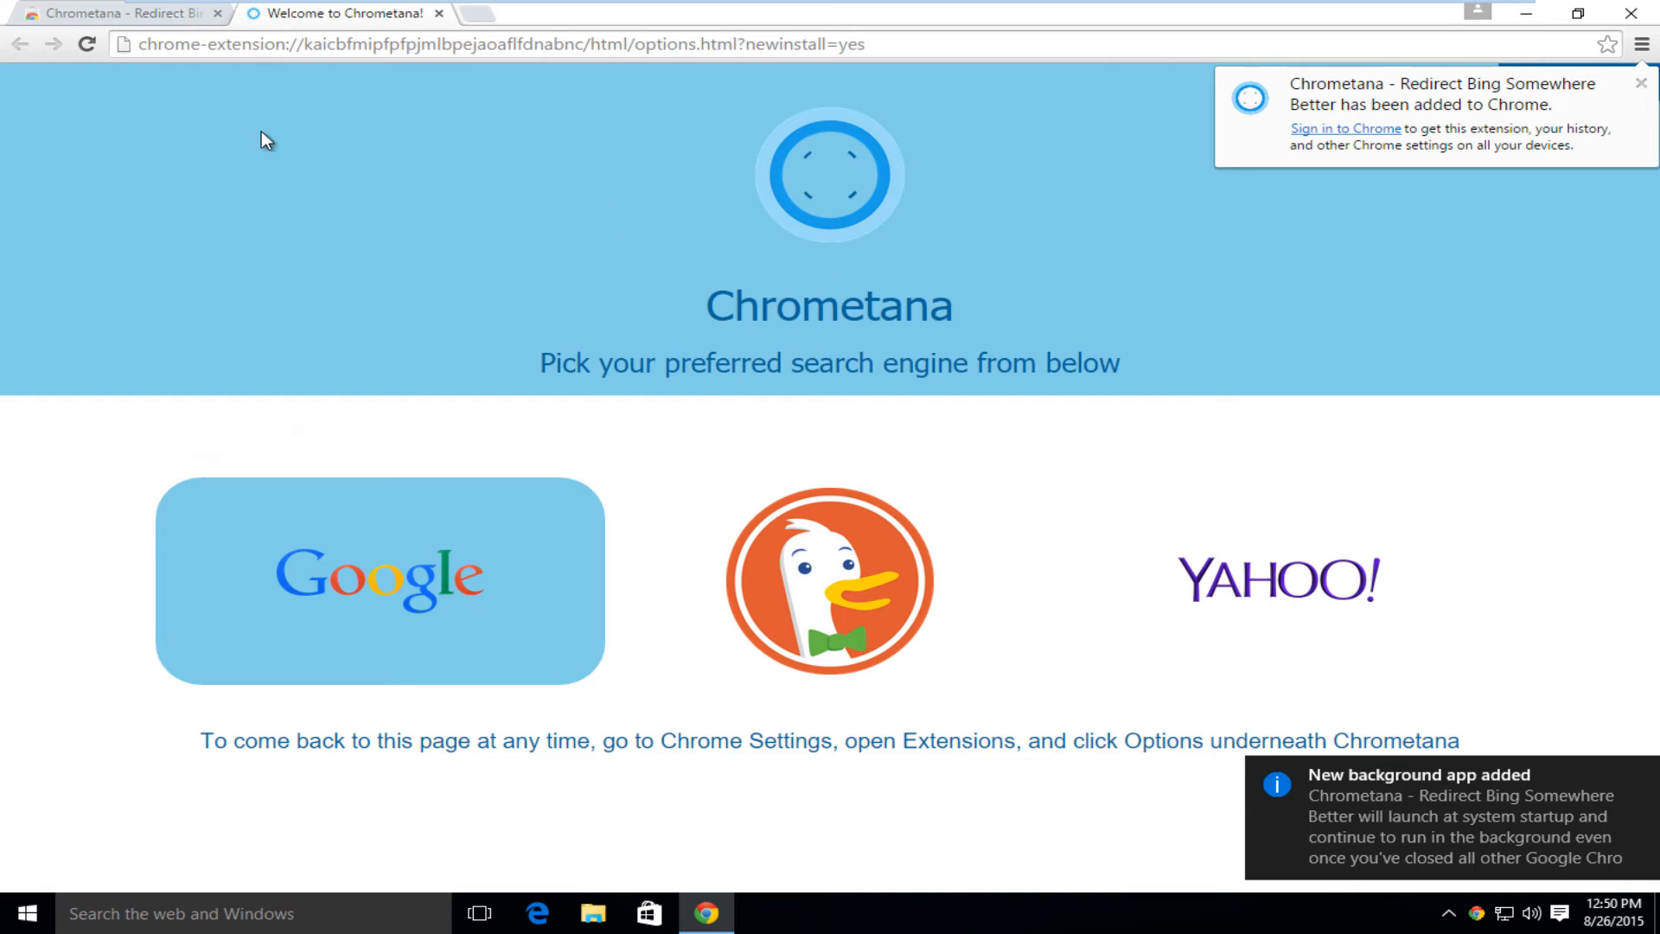
mouse_move(623, 273)
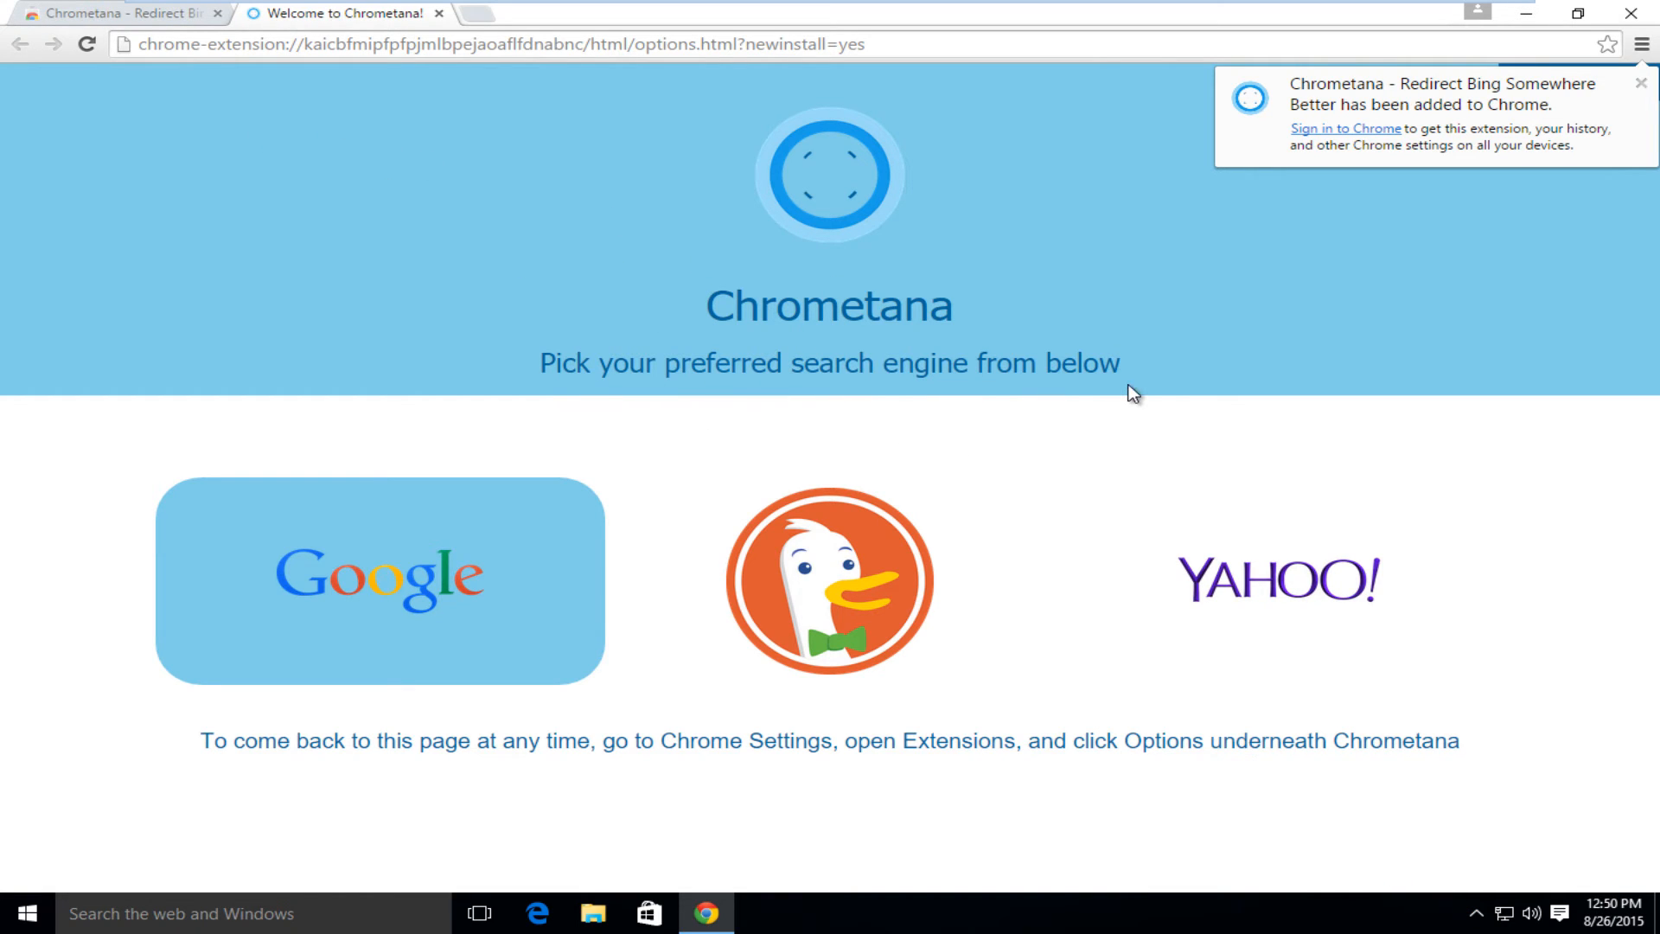
mouse_move(1095, 587)
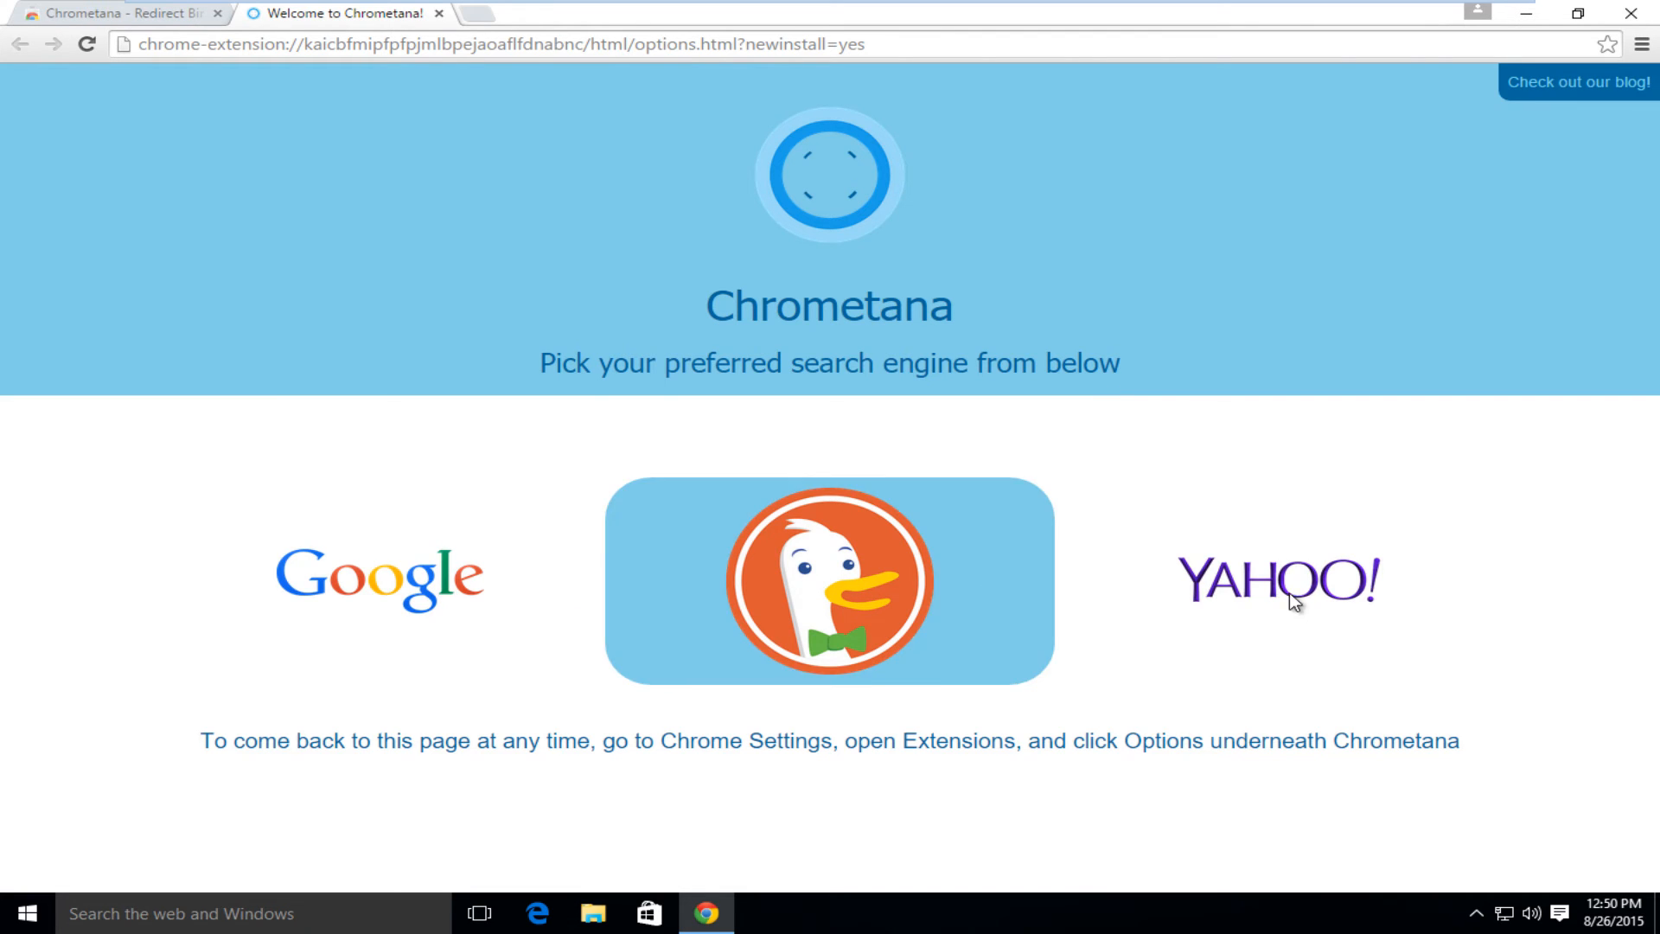
mouse_move(379, 580)
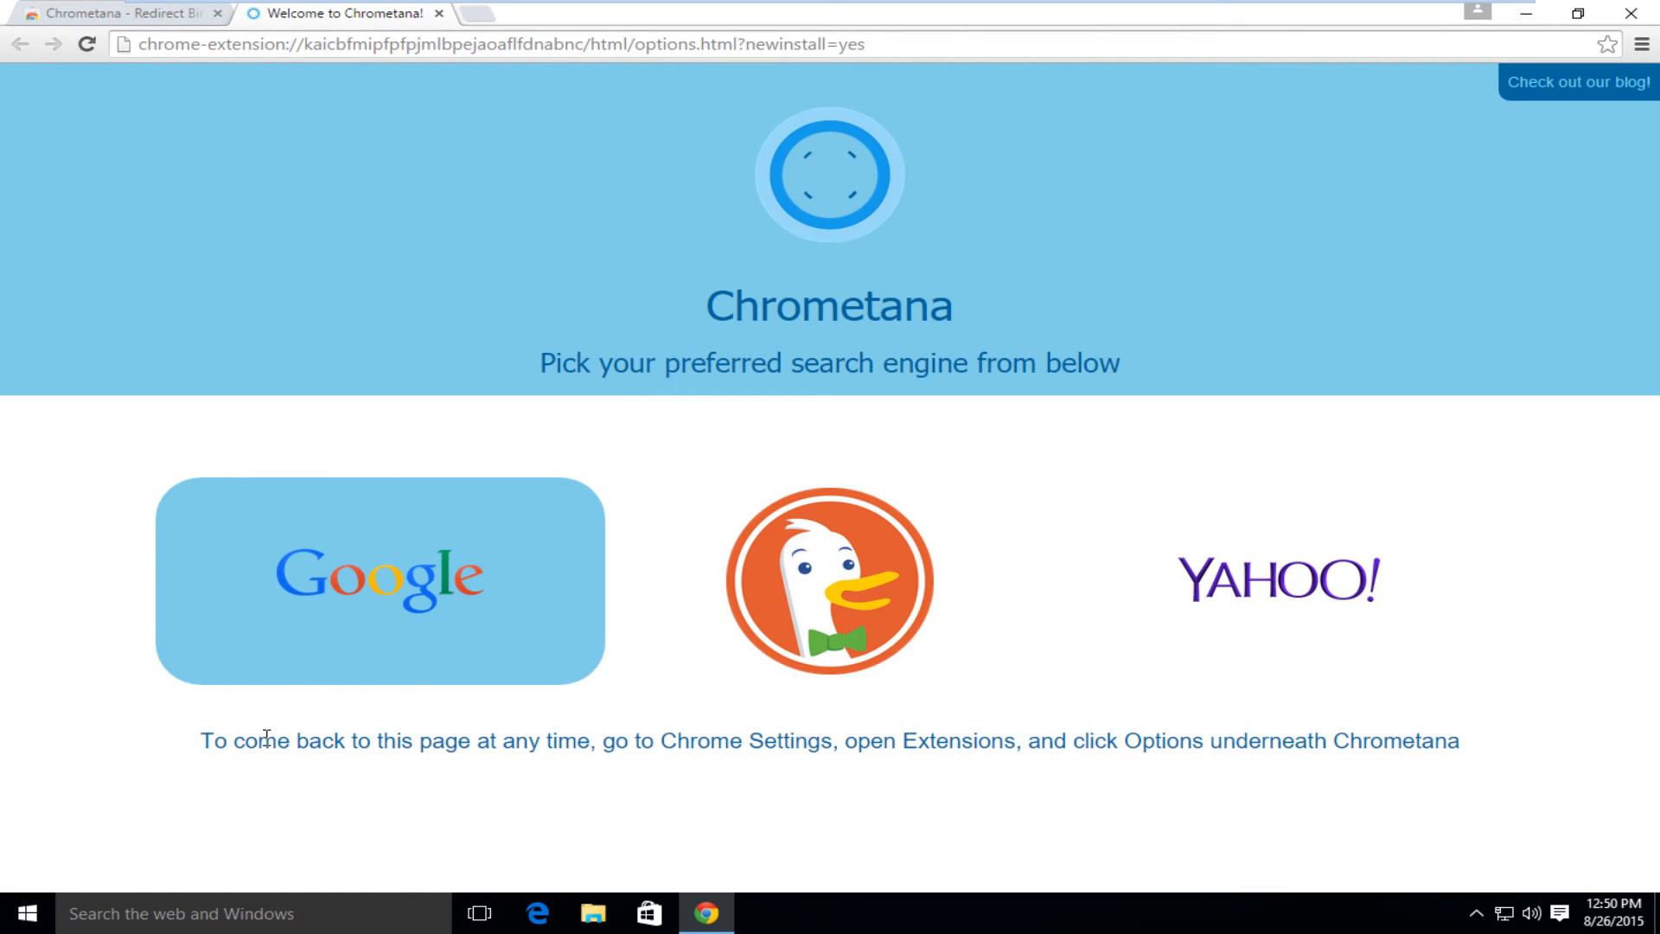
mouse_move(709, 591)
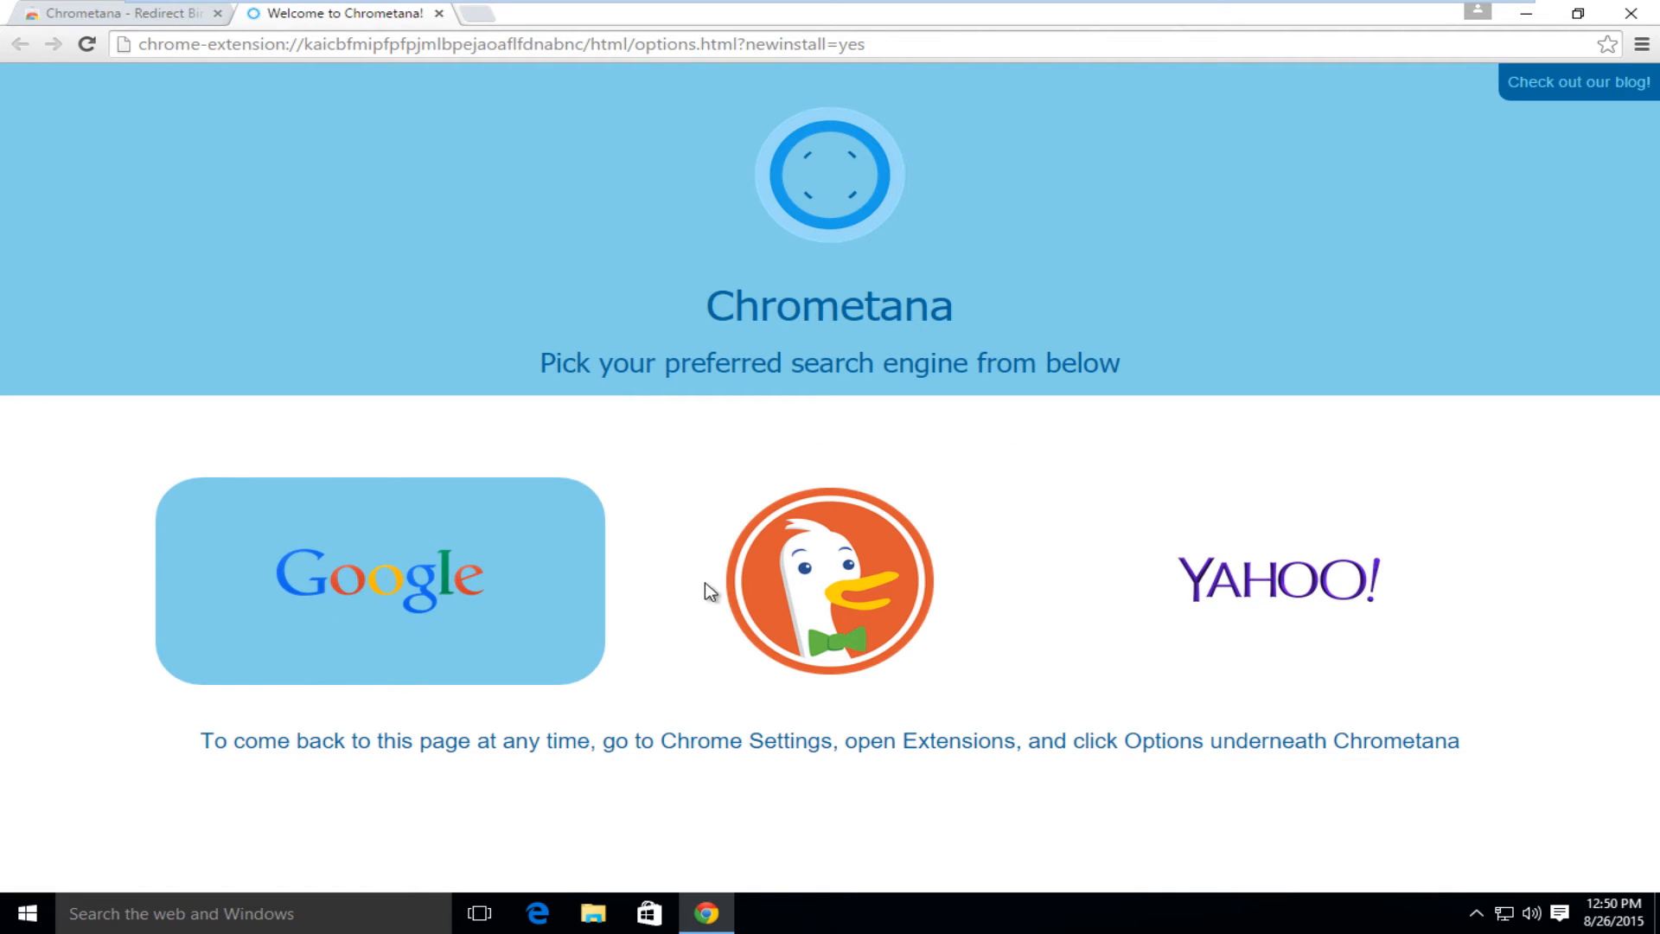
mouse_move(693, 762)
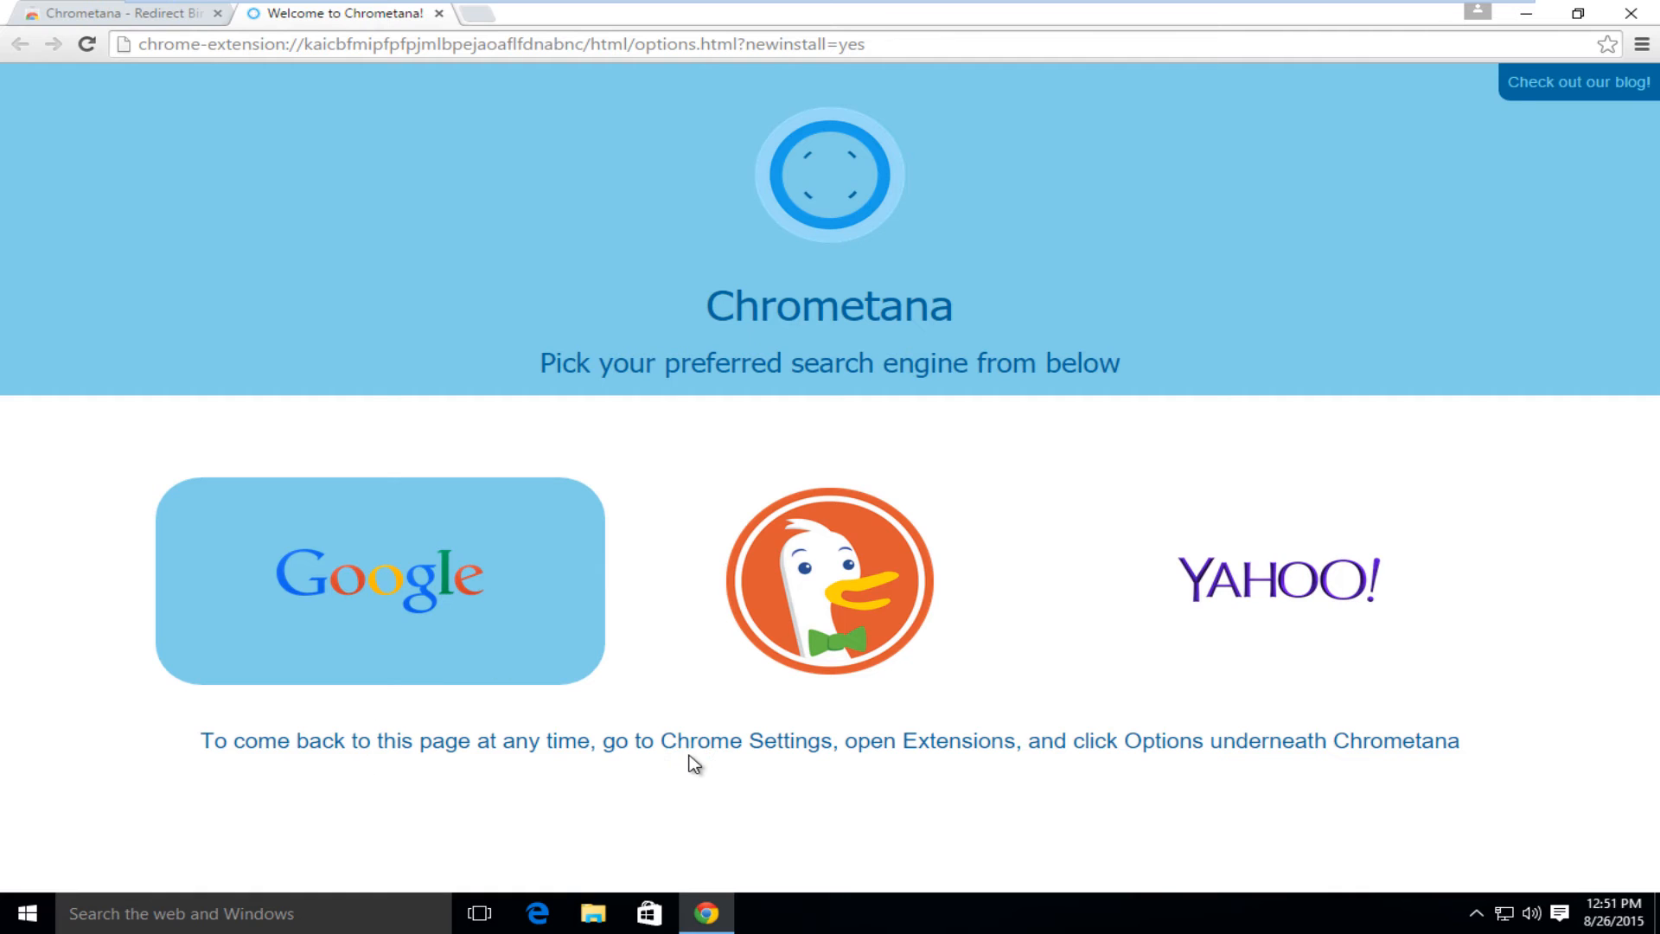
Reopen Chrometana's options from Chrome Settings > Extensions, confirming Google is selected
click(1640, 44)
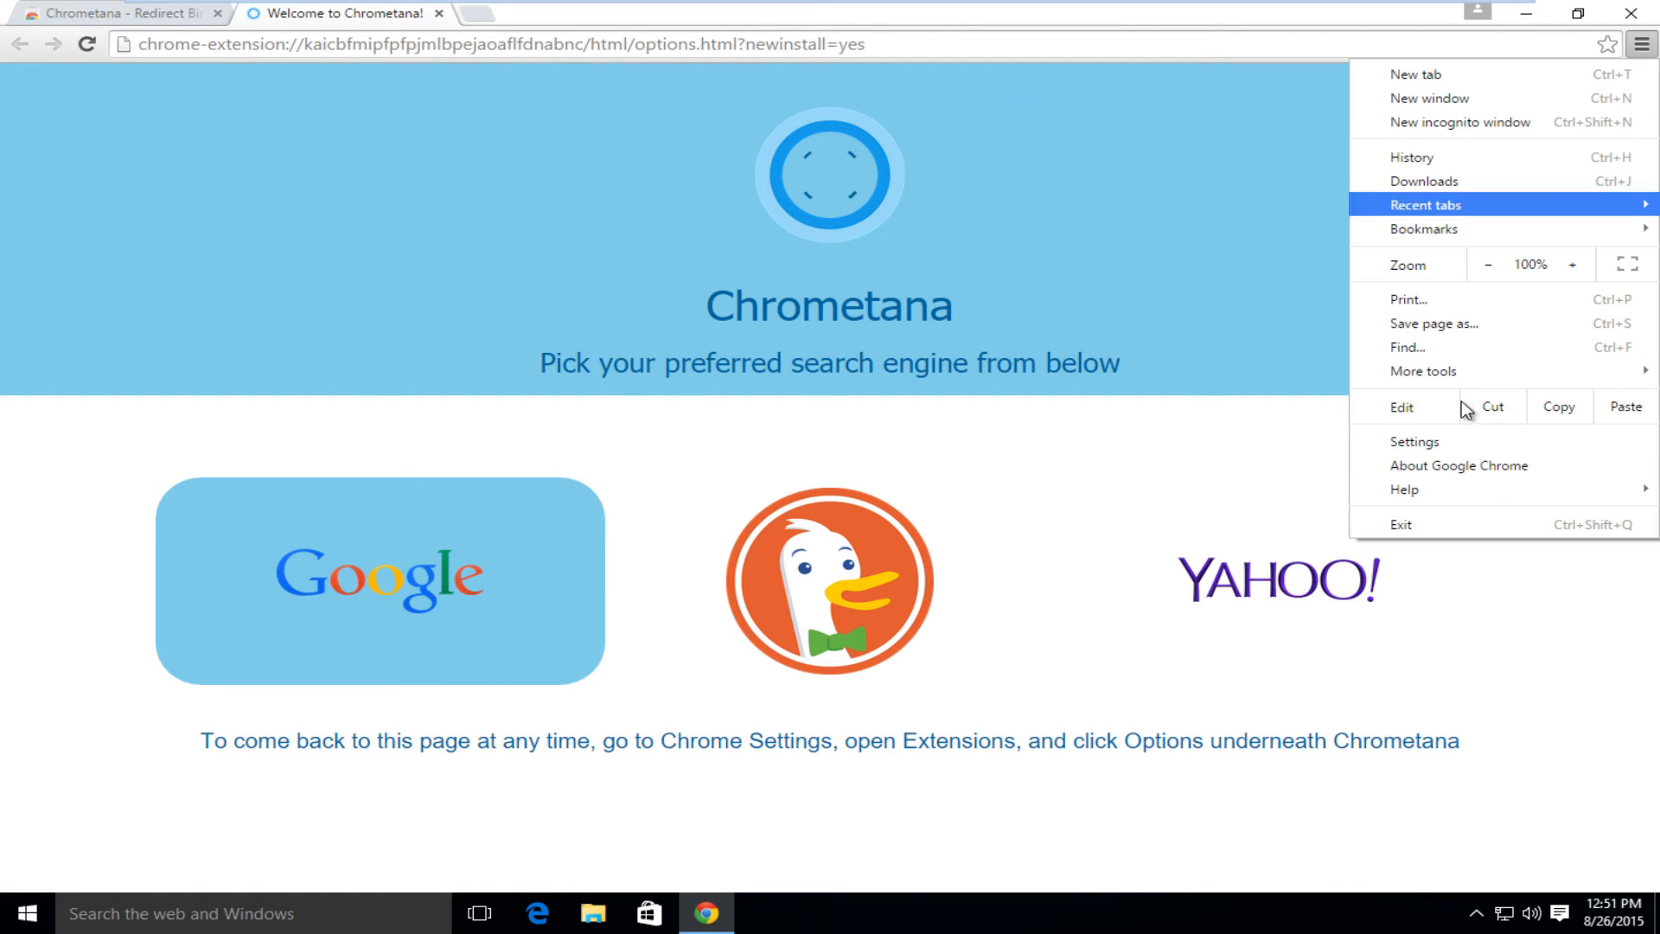
click(1413, 442)
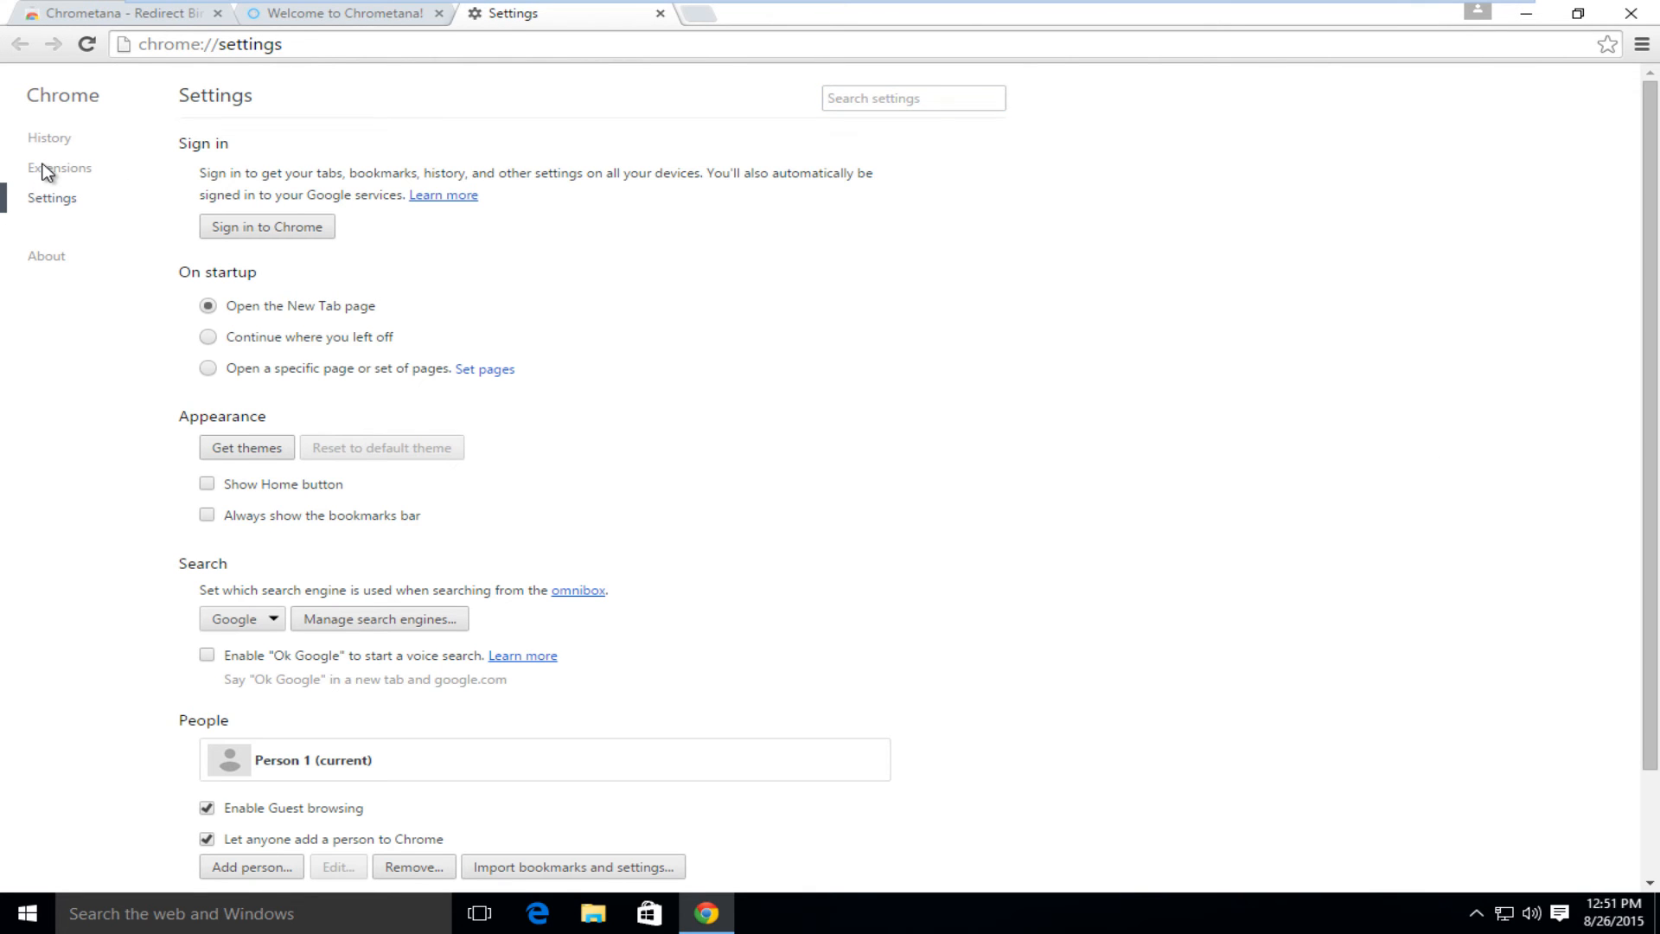
click(60, 166)
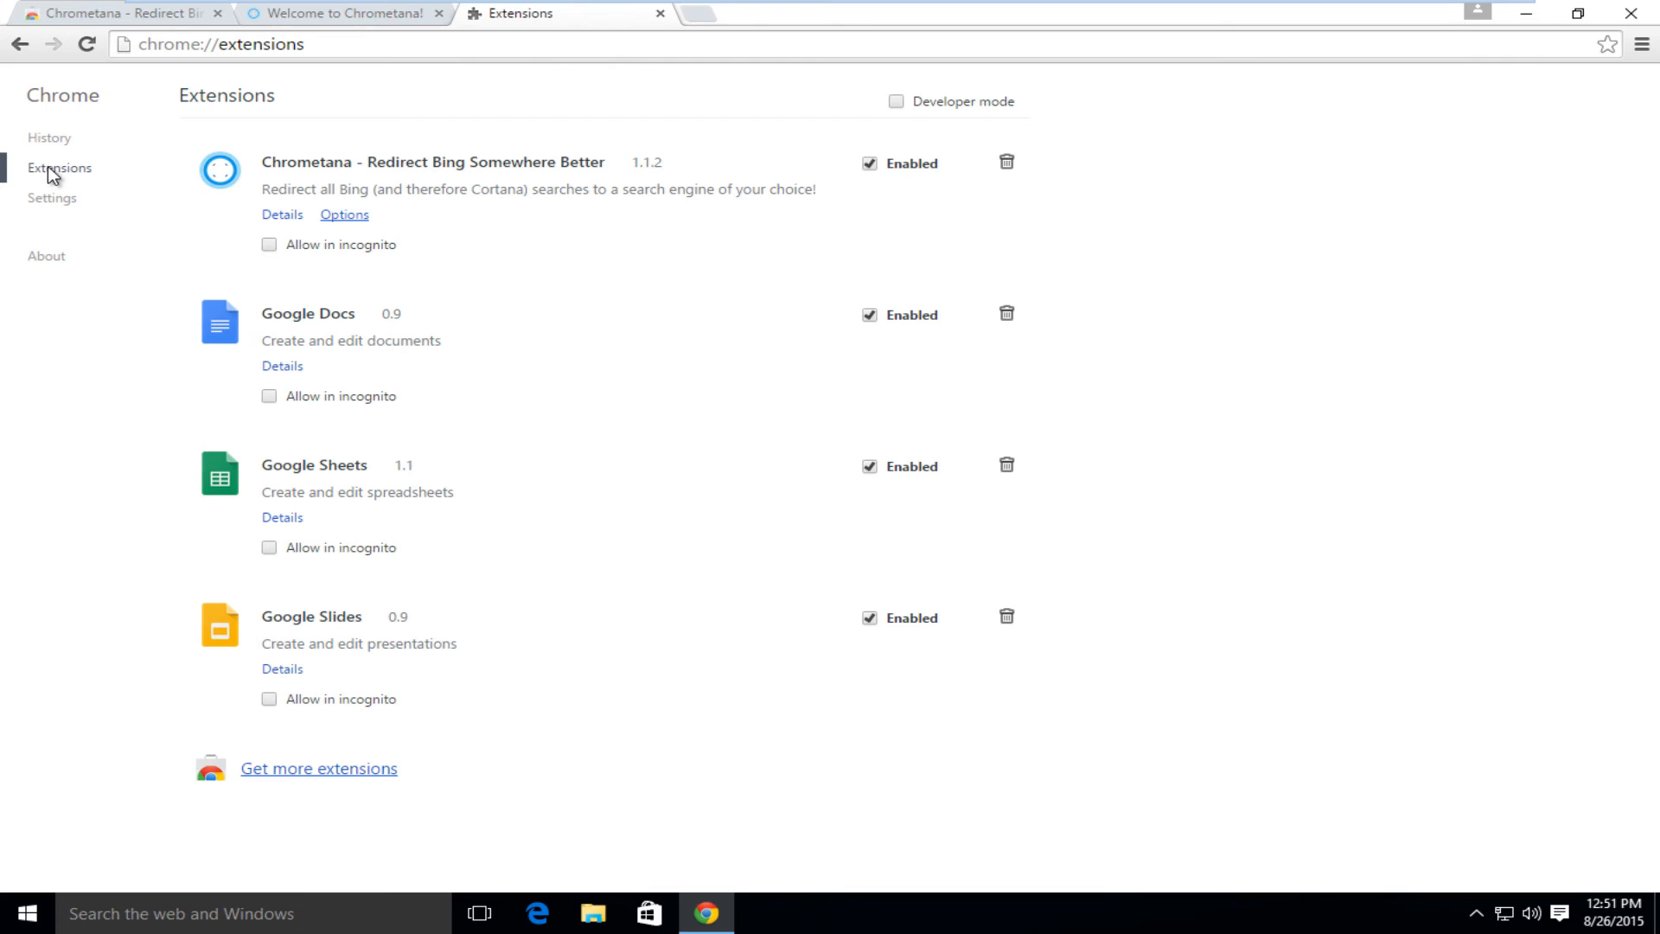
click(344, 216)
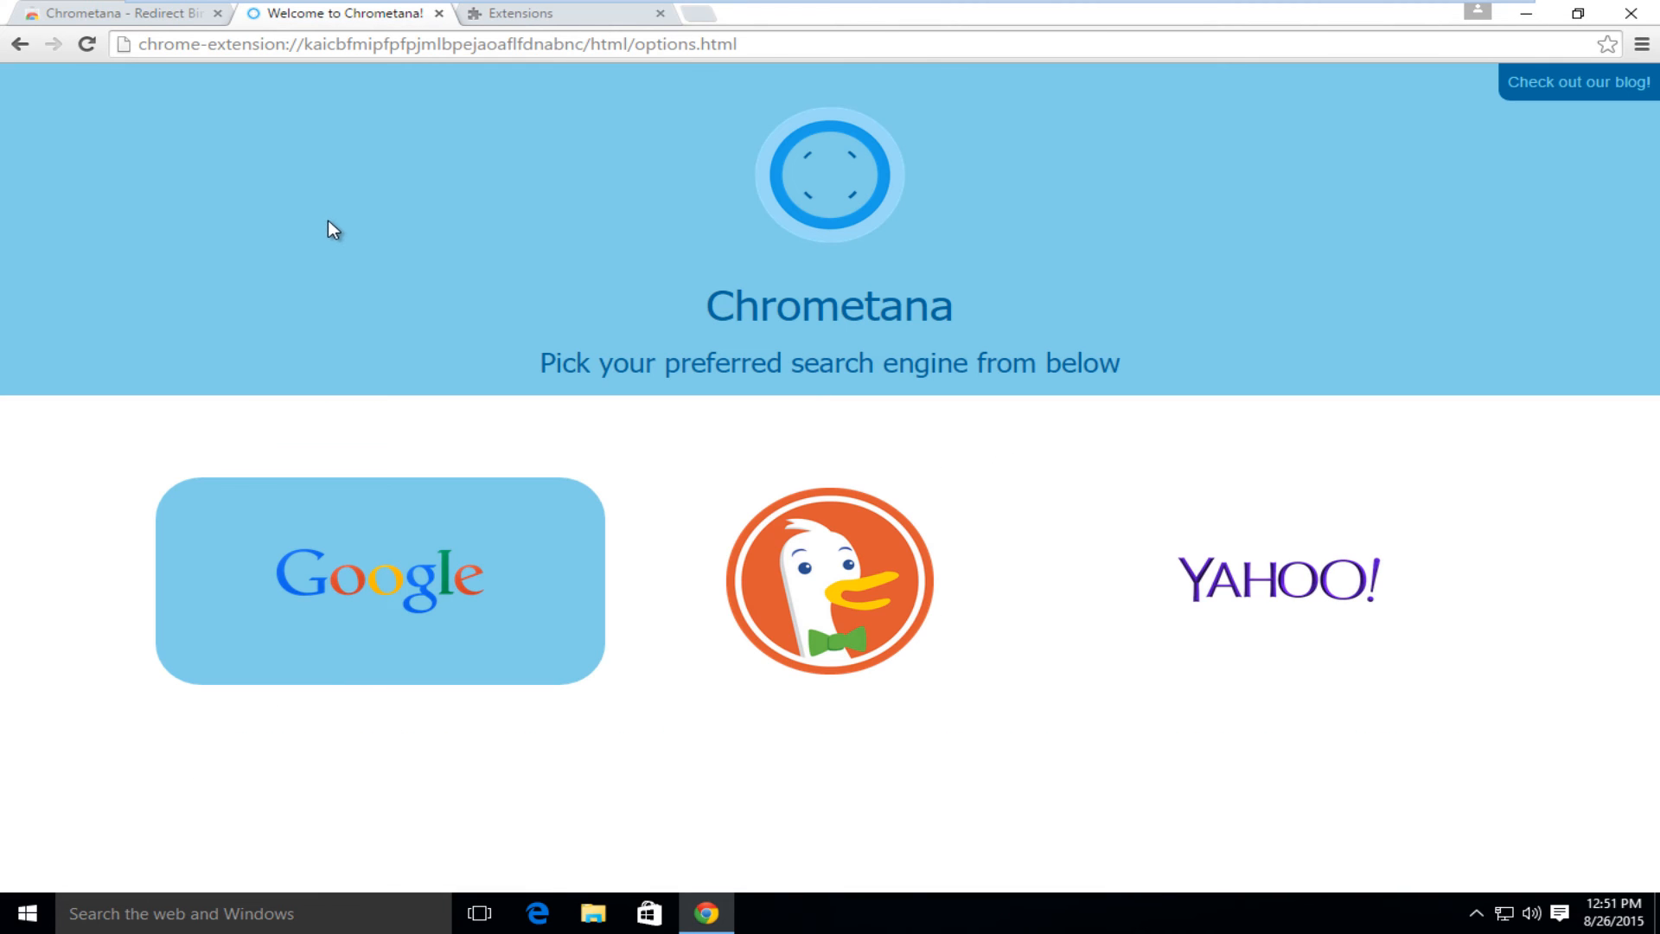
mouse_move(901, 632)
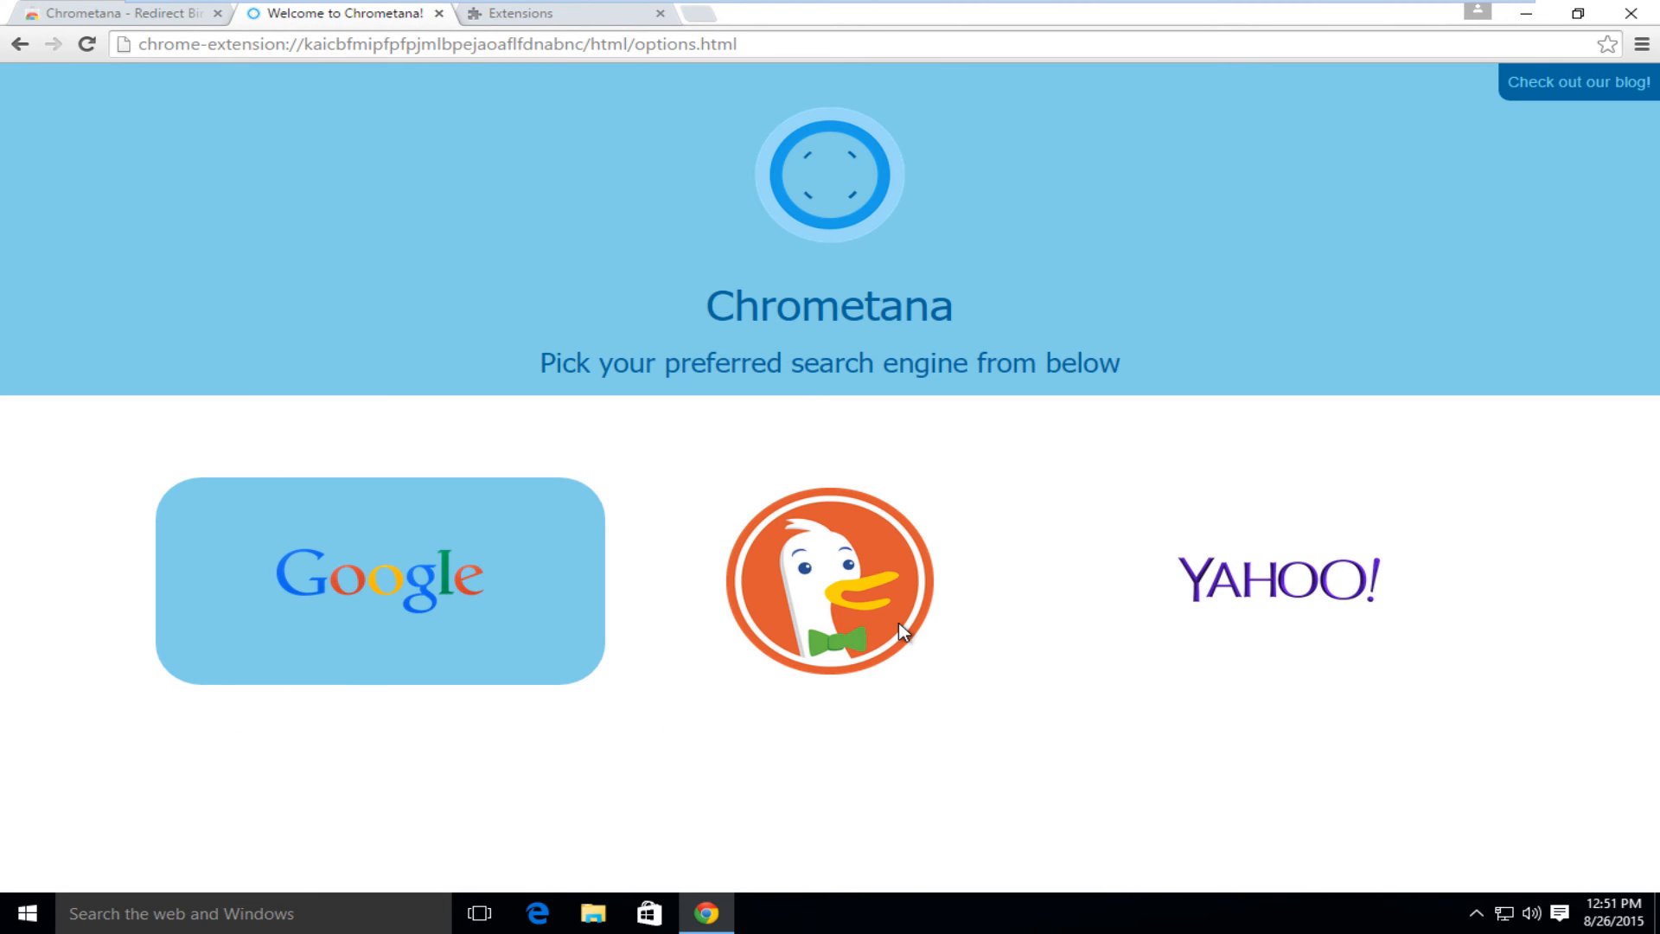
mouse_move(855, 611)
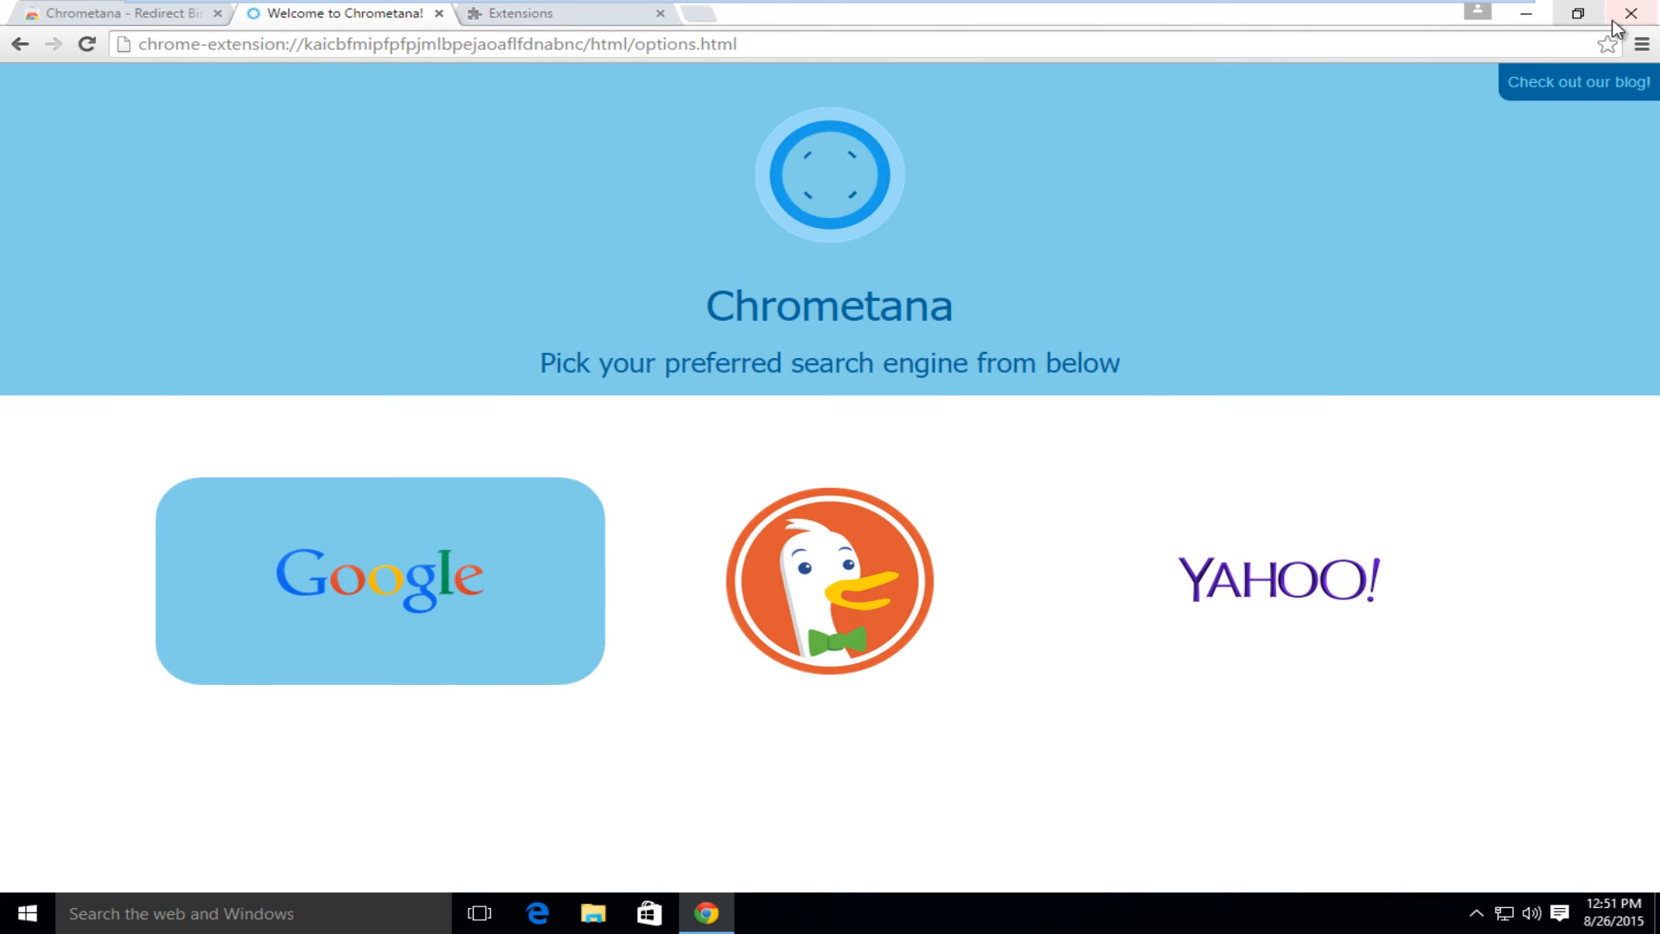
Close Chrome and type 'bing stinks' into the Cortana search box
click(1630, 13)
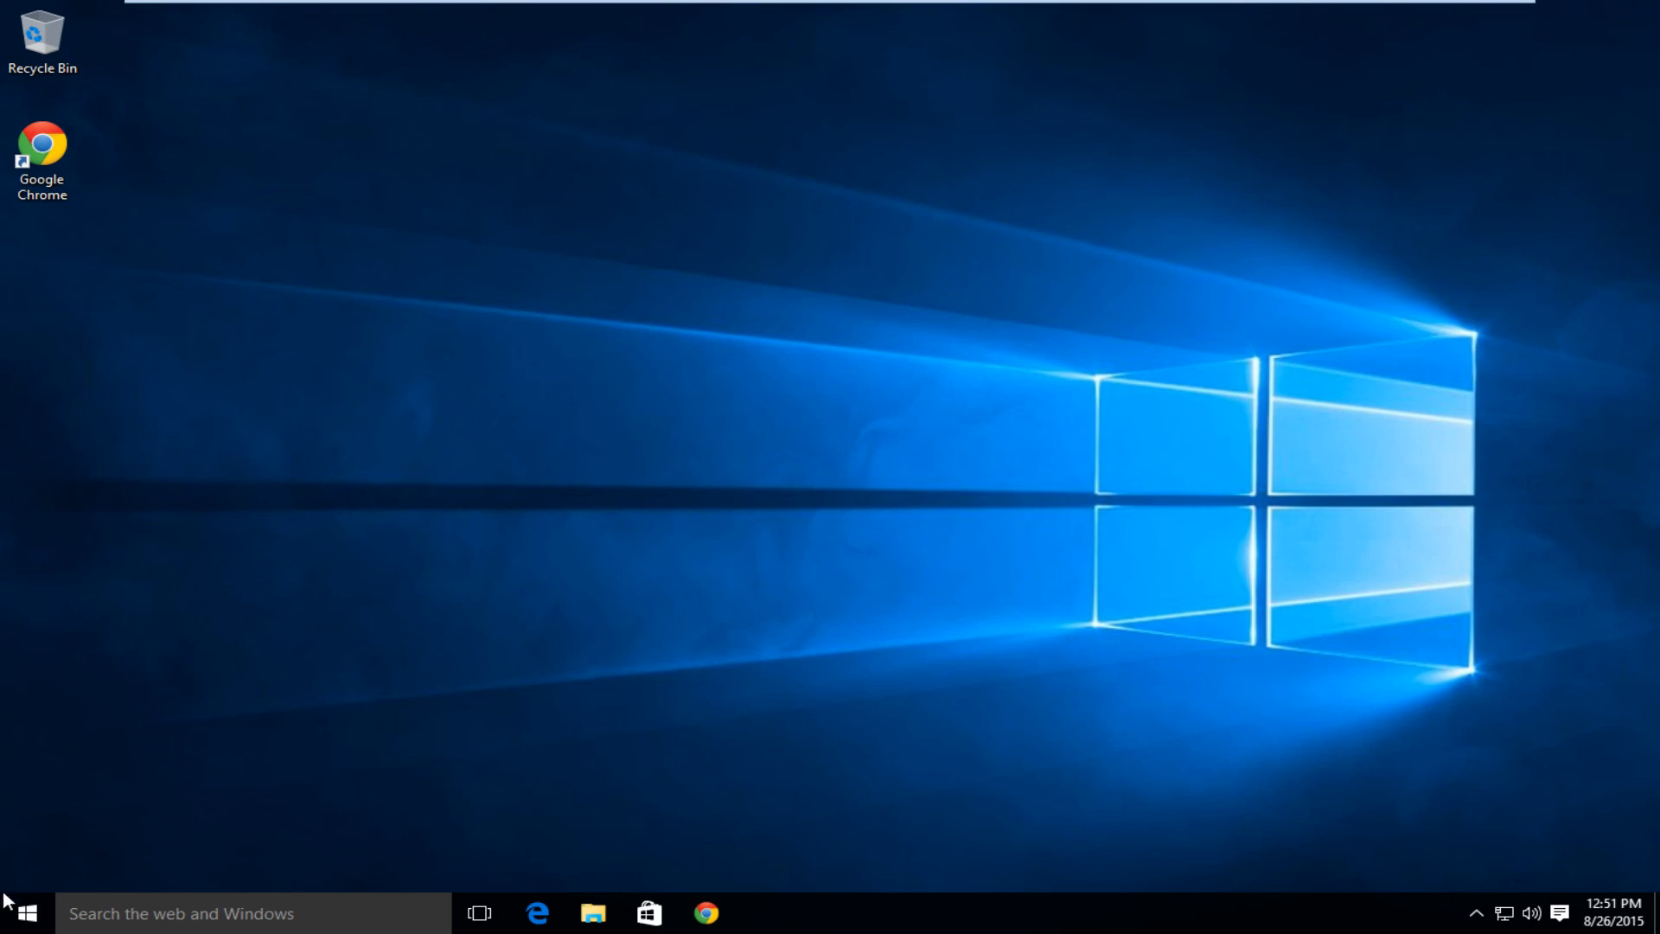
click(24, 913)
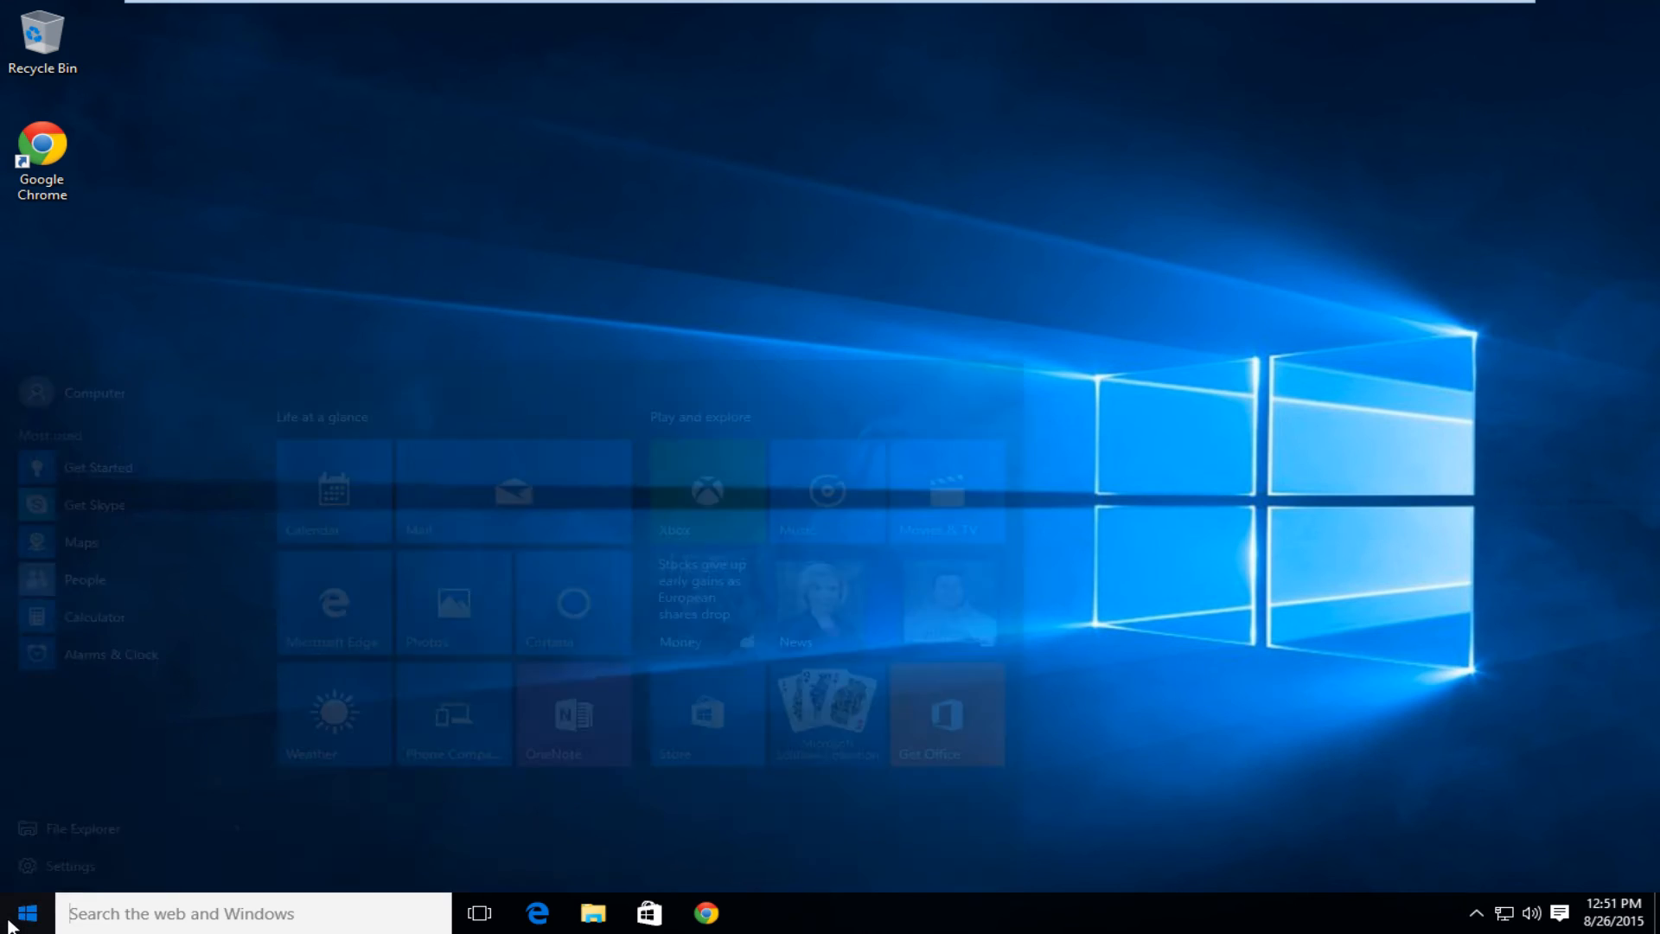
click(25, 913)
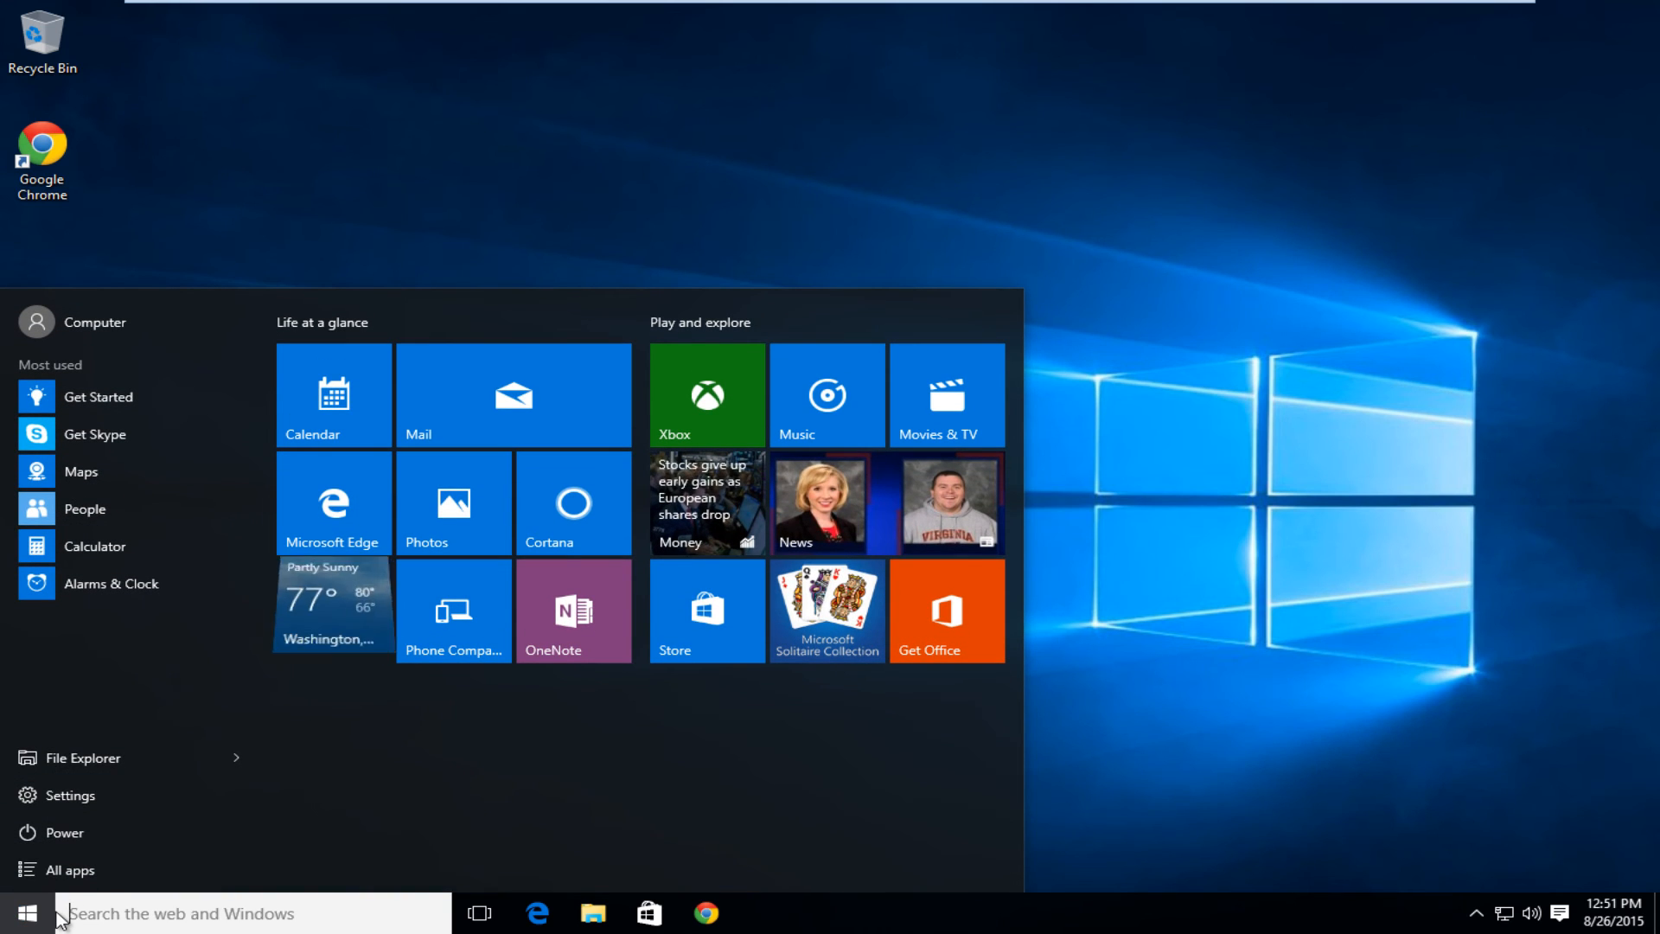
text(bing stin)
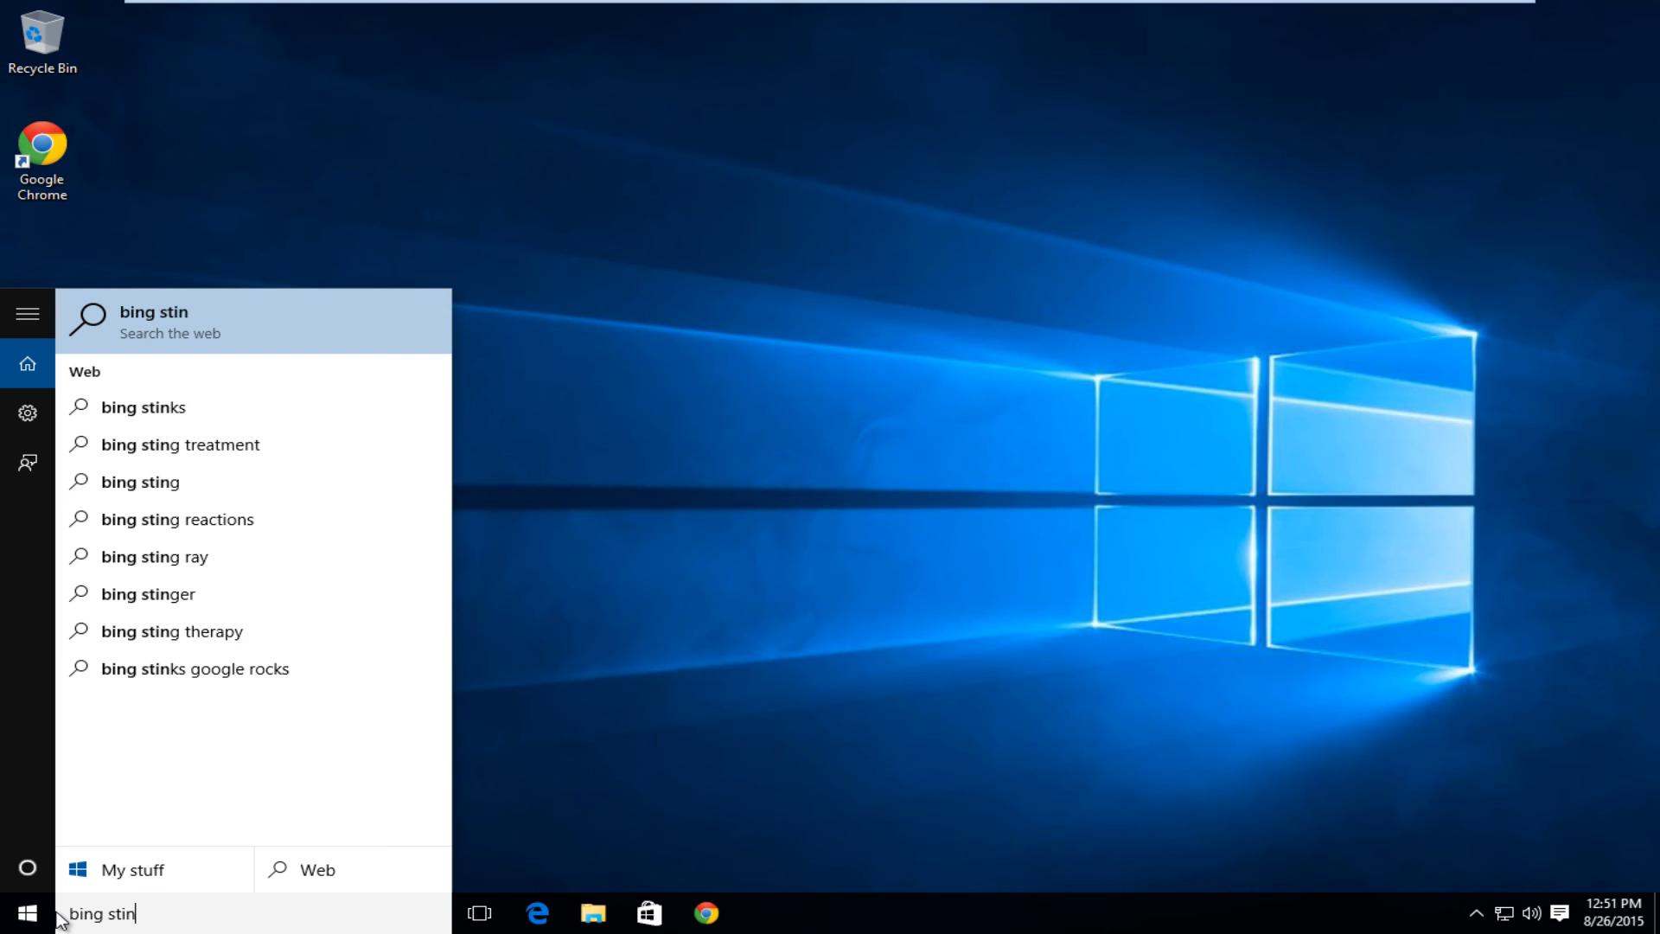
text(s)
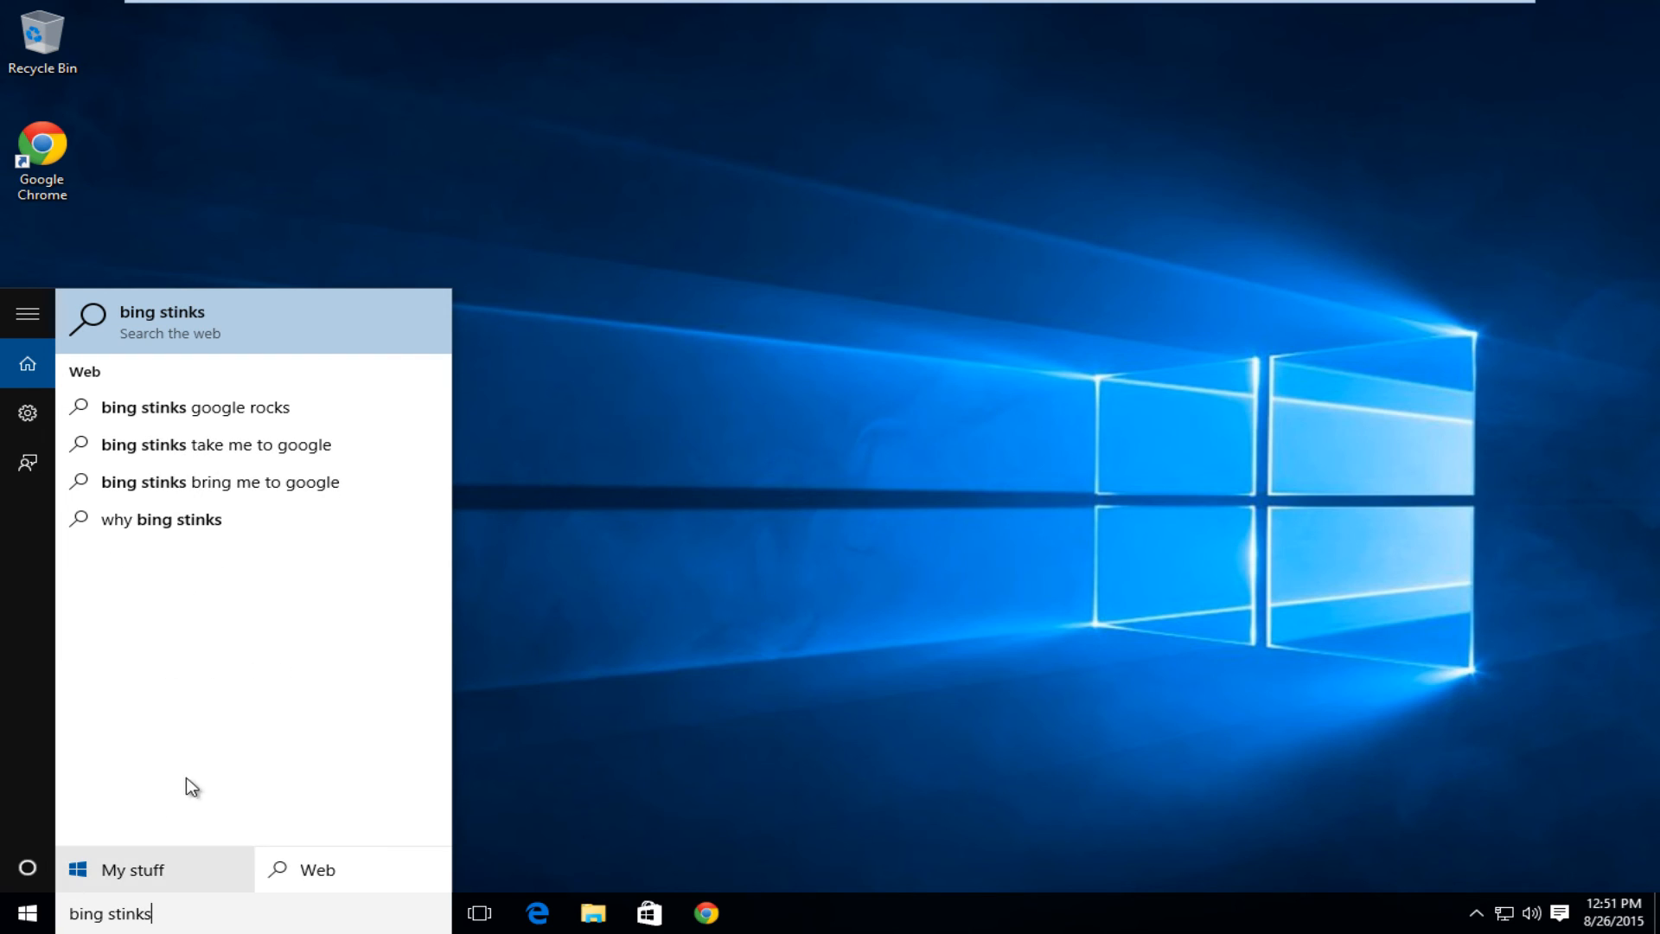